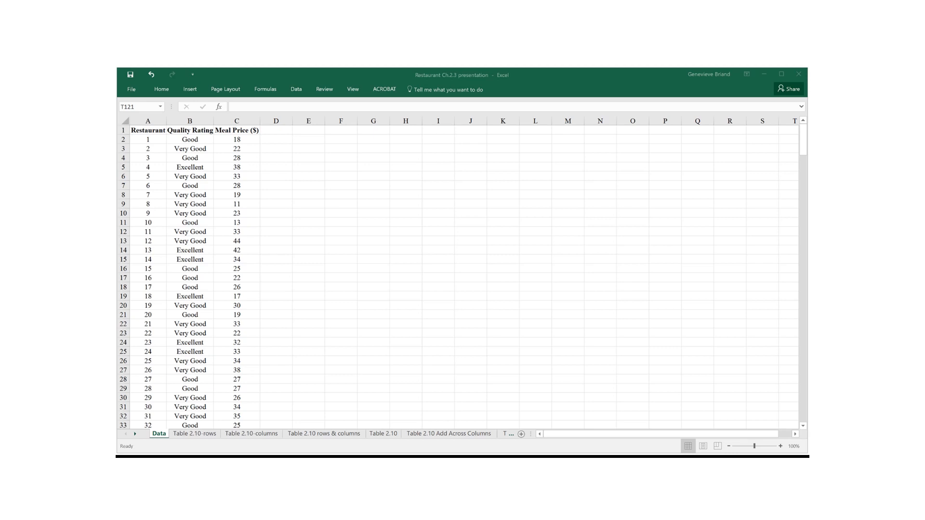
- Switch to the Table 2.10-rows sheet listing Good, Very Good and Excellent ratings
left_click(194, 433)
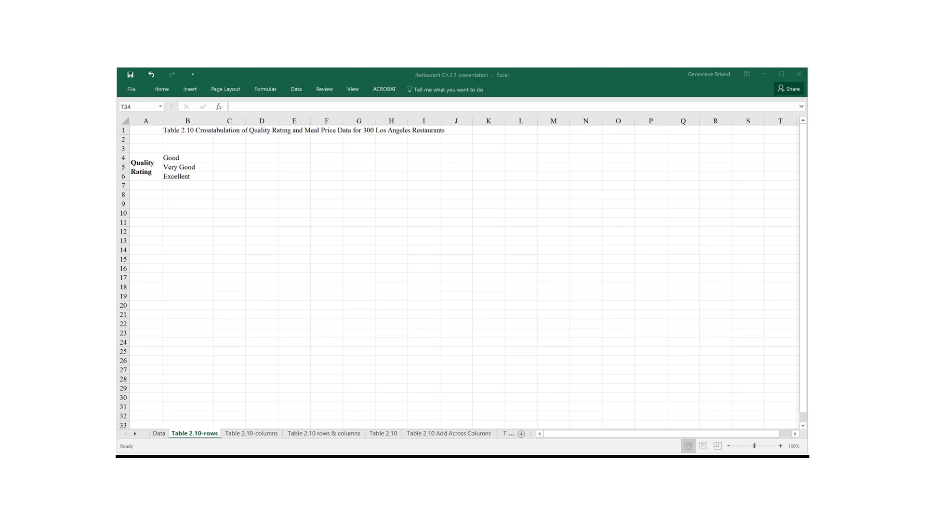
- View the Table 2.10-columns sheet, then the Table 2.10 rows & columns sheet
left_click(250, 434)
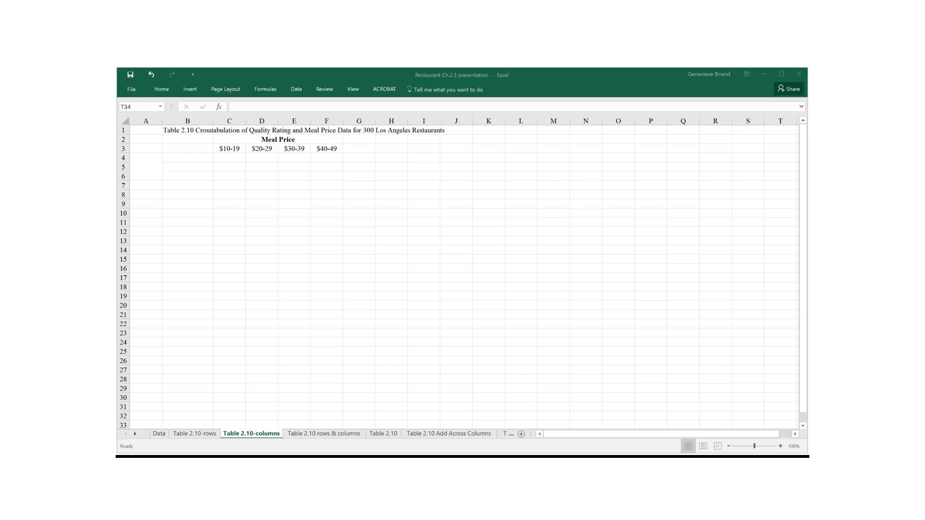
left_click(324, 433)
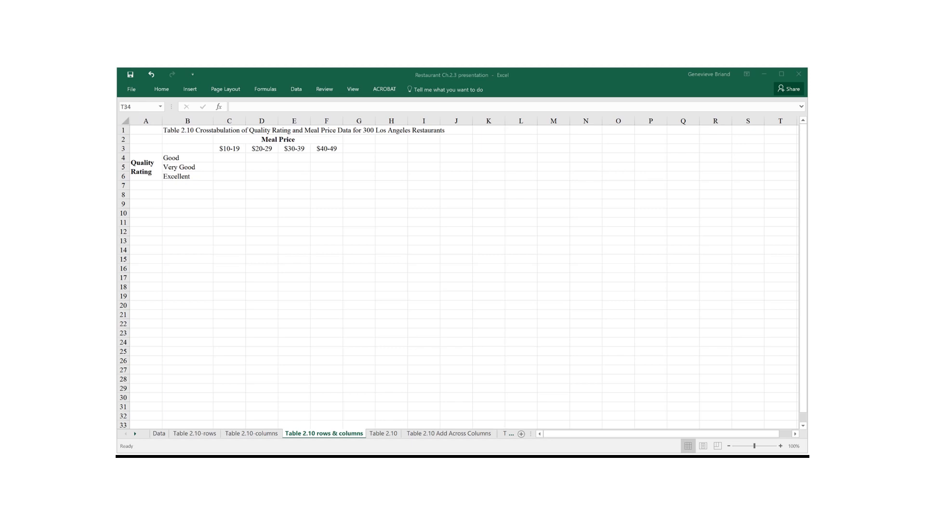
mouse_move(416, 137)
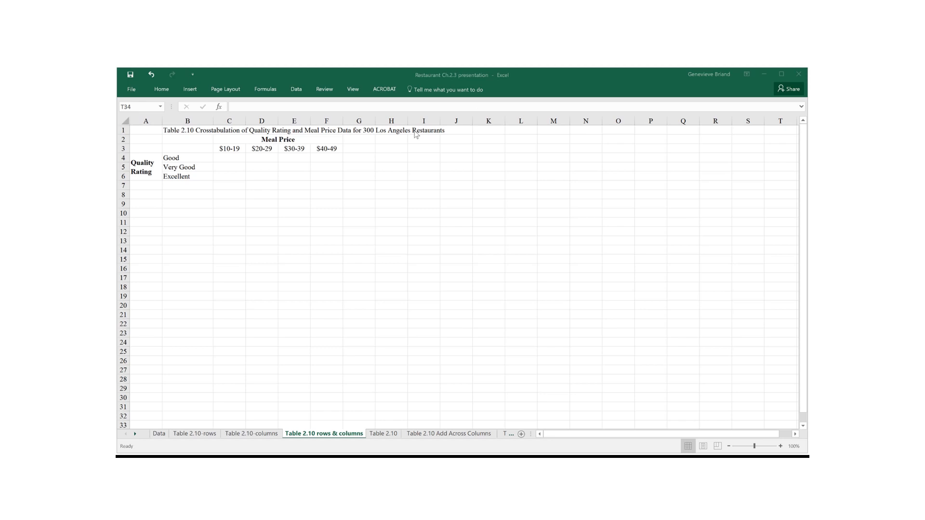
mouse_move(230, 160)
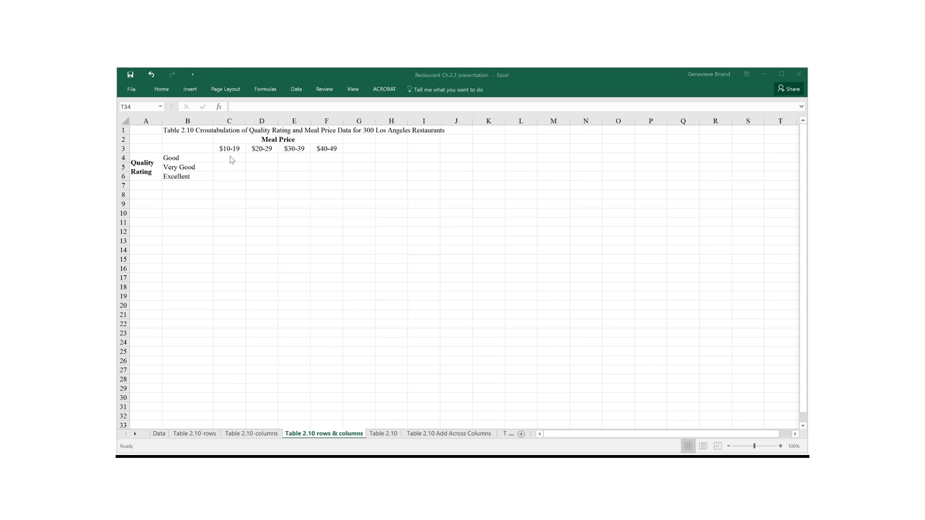
mouse_move(235, 162)
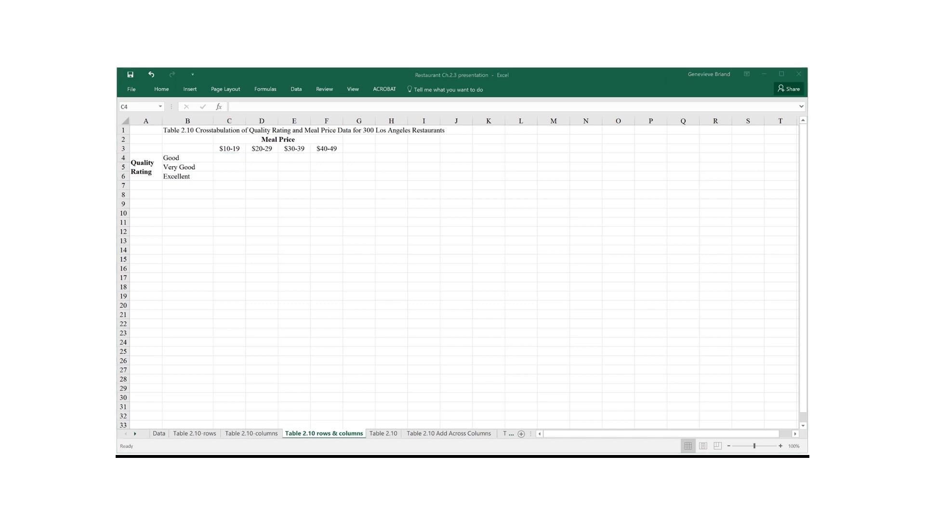
- On Table 2.10, inspect COUNTIFS formulas for Good and Excellent $10-19 and Good $40-49
left_click(383, 433)
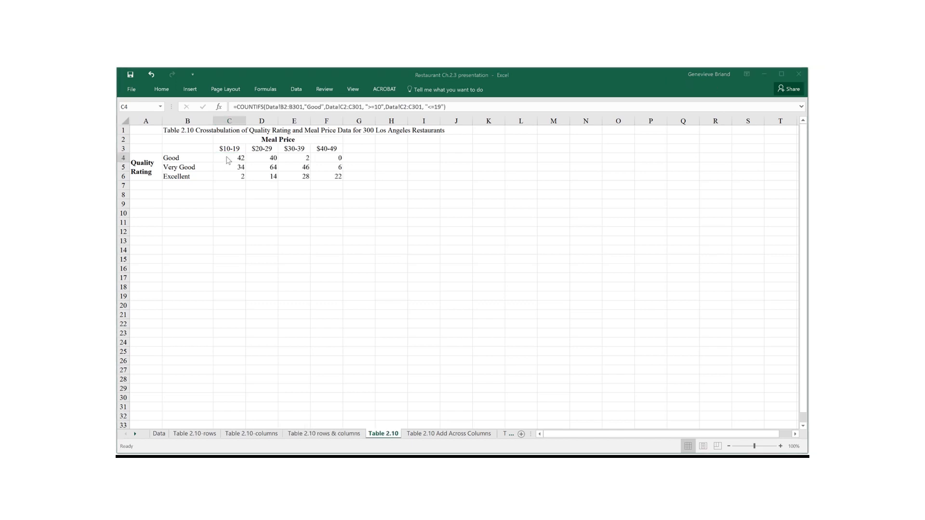
left_click(226, 158)
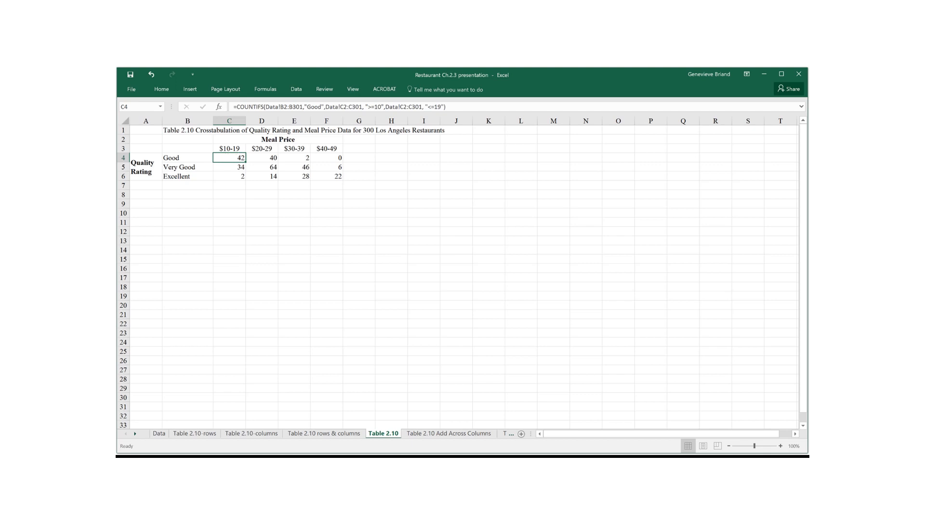
left_click(229, 175)
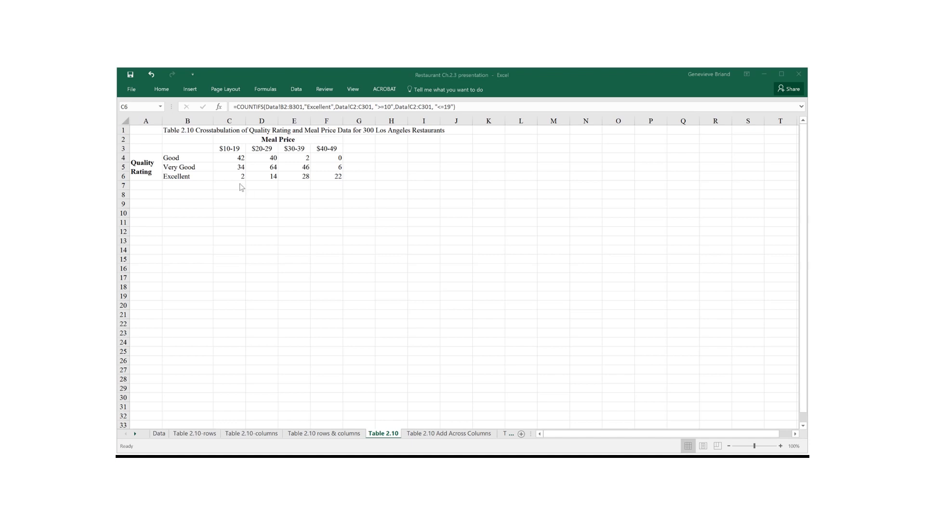
mouse_move(244, 184)
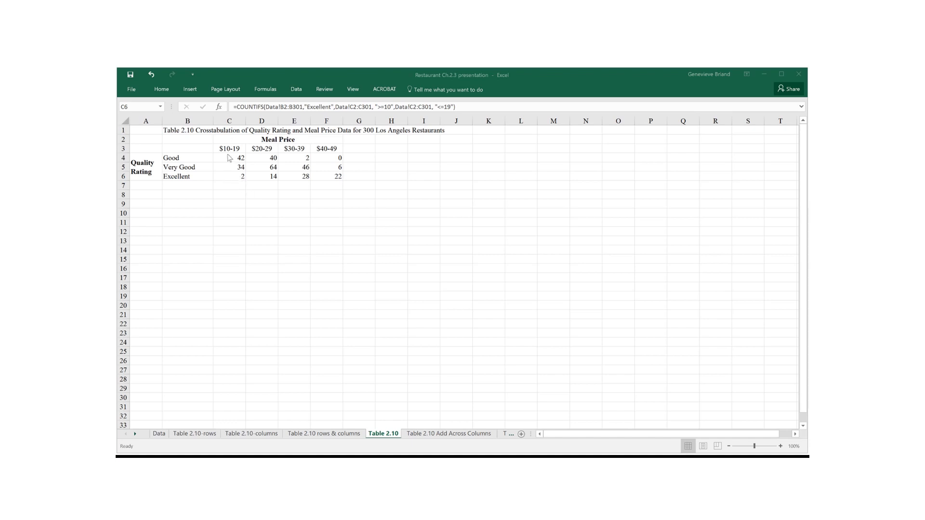
mouse_move(231, 158)
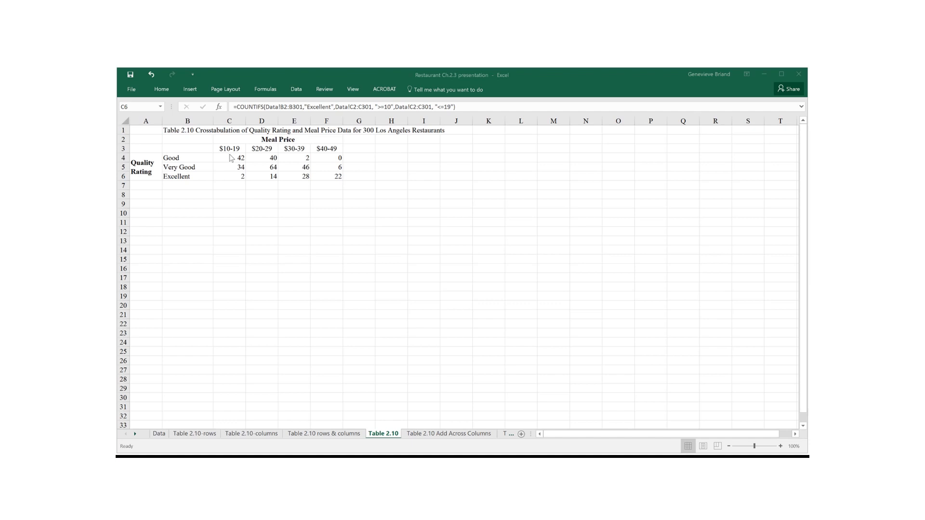
mouse_move(219, 172)
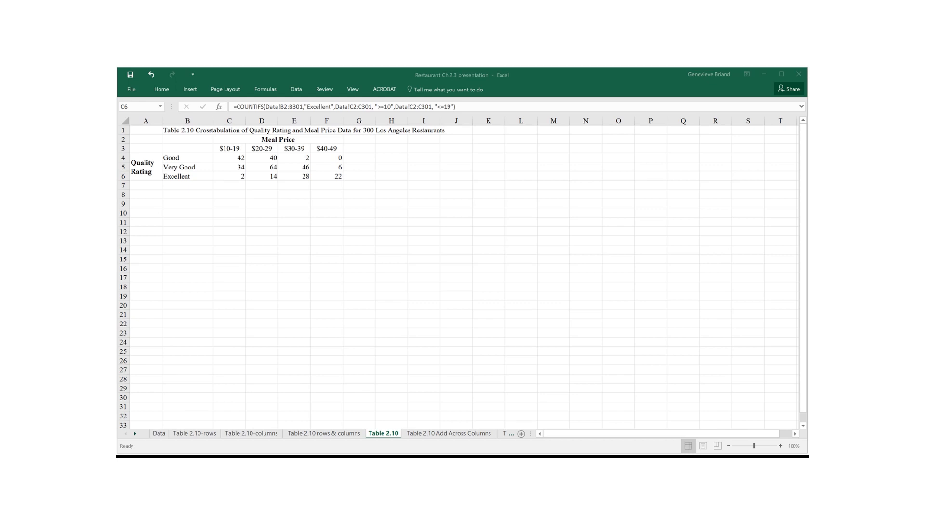
mouse_move(212, 216)
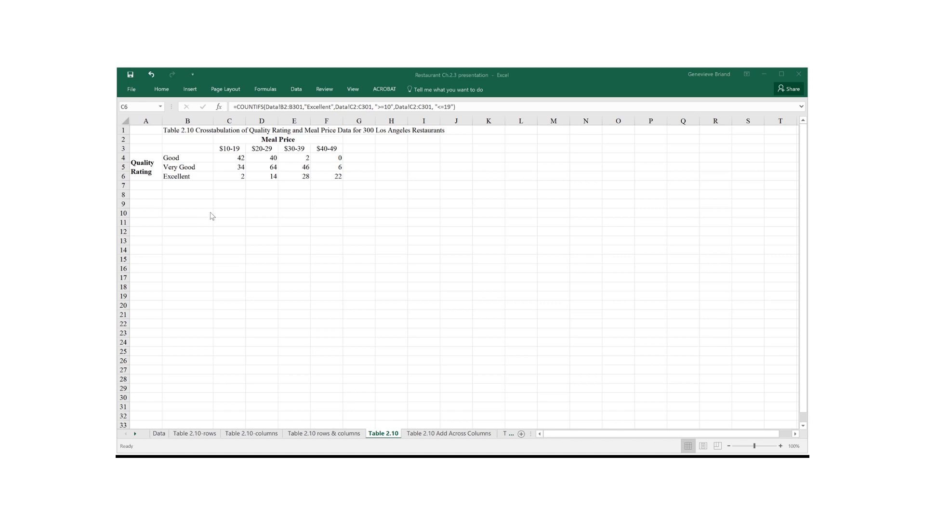
left_click(229, 175)
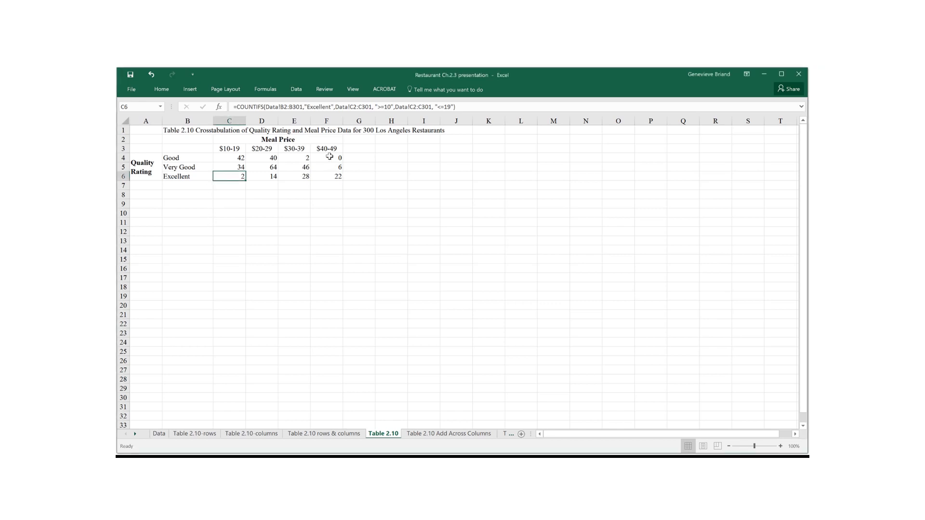
left_click(326, 158)
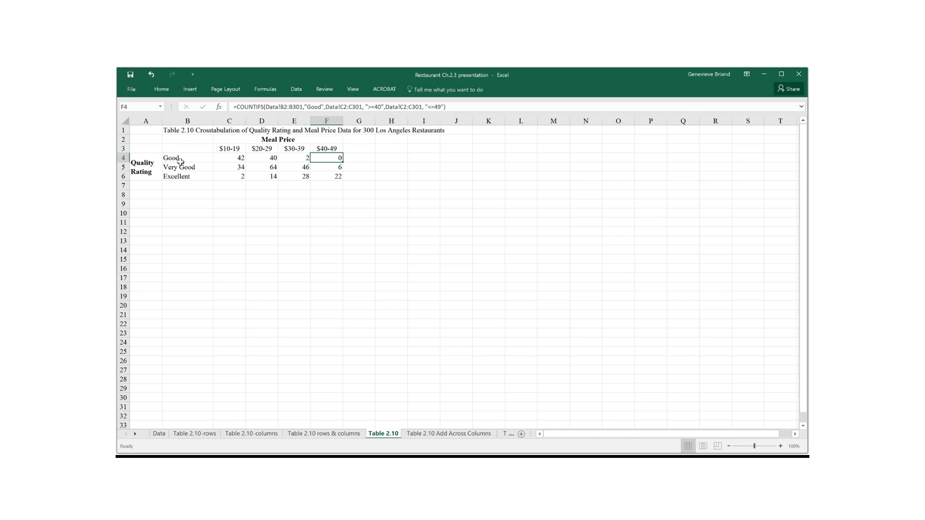
mouse_move(183, 158)
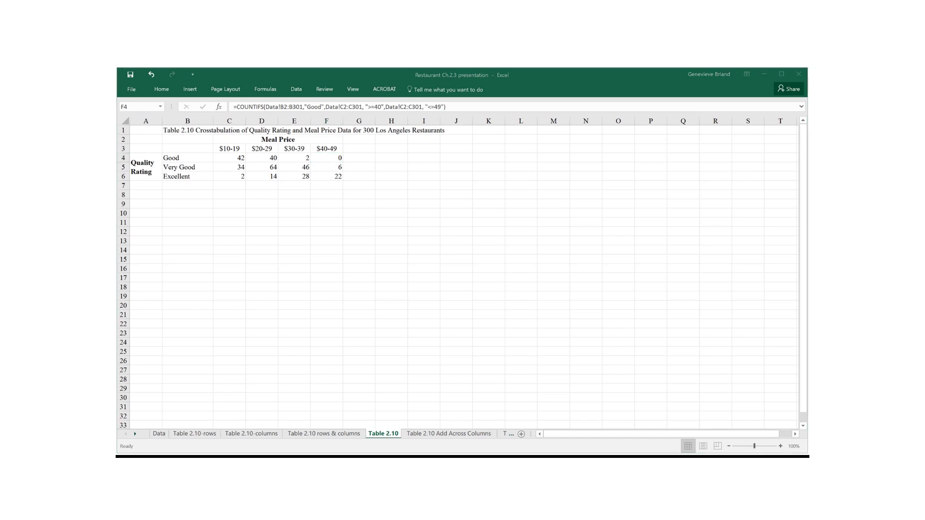
- View Add Across Columns, then the Price Freq.Distr. sheet with totals 78, 118, 76, 28
left_click(449, 433)
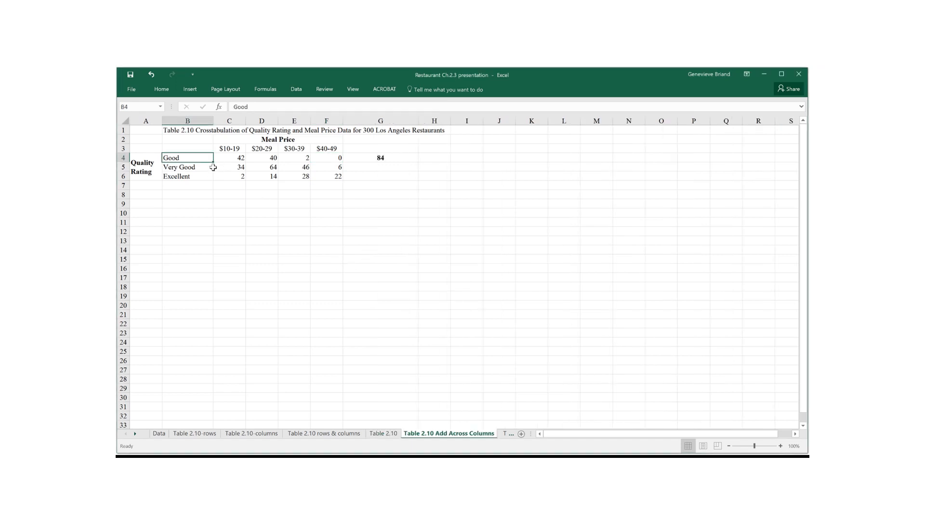
mouse_move(350, 171)
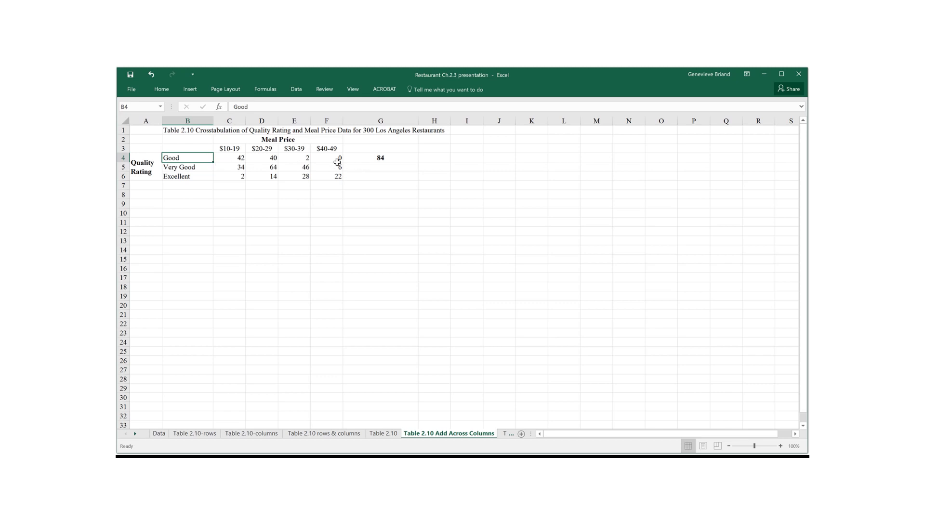
mouse_move(267, 160)
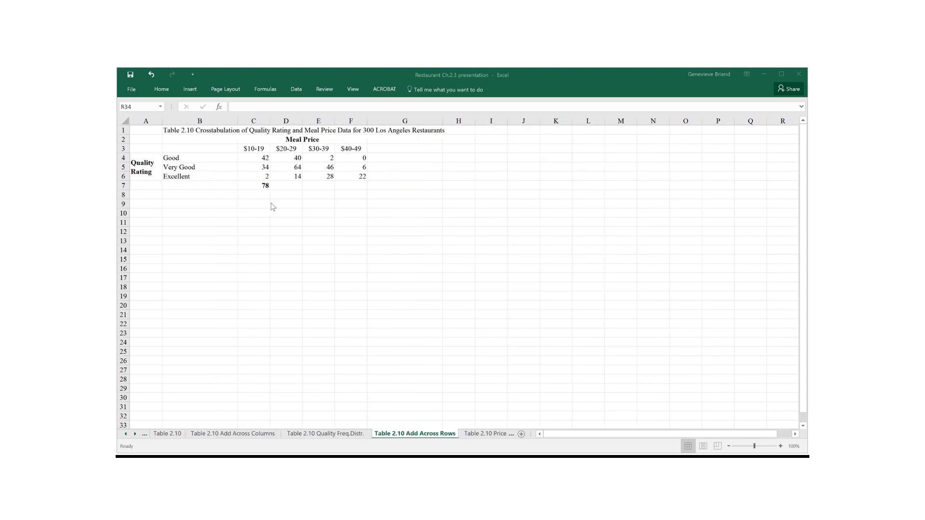
mouse_move(257, 153)
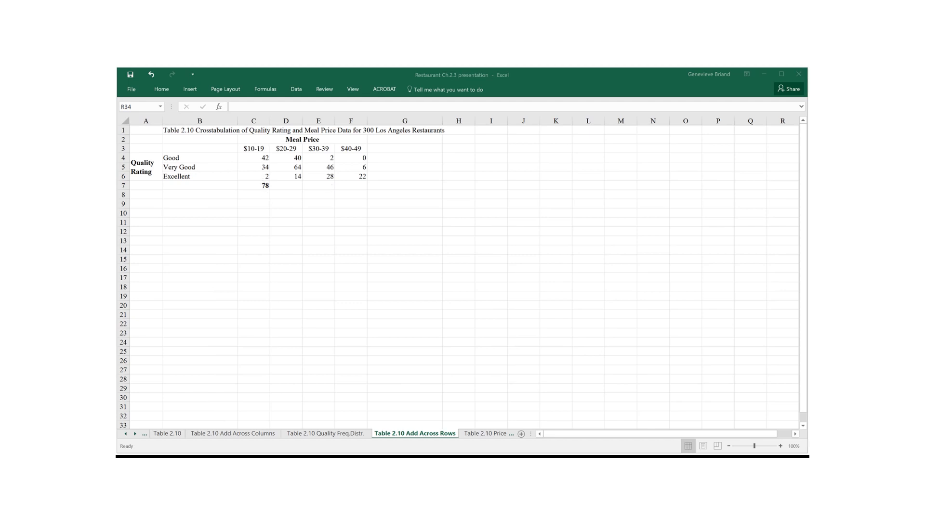
left_click(490, 433)
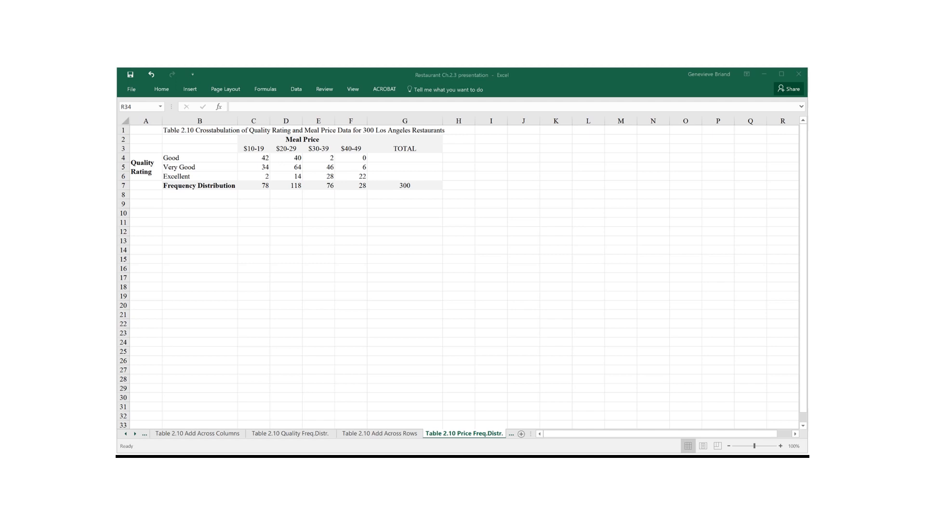
- Switch to the Table 2.10 All Quality Distr. sheet with row totals 84, 150, 66
left_click(441, 433)
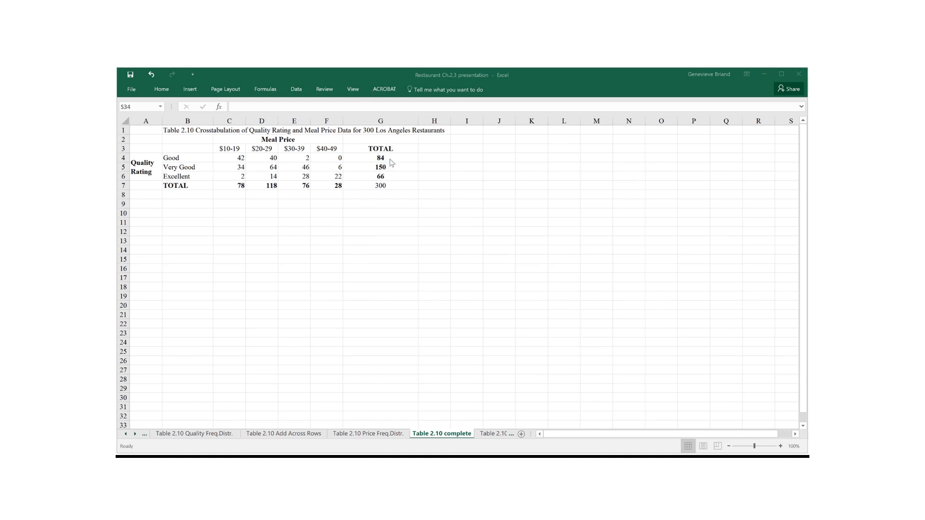
mouse_move(397, 175)
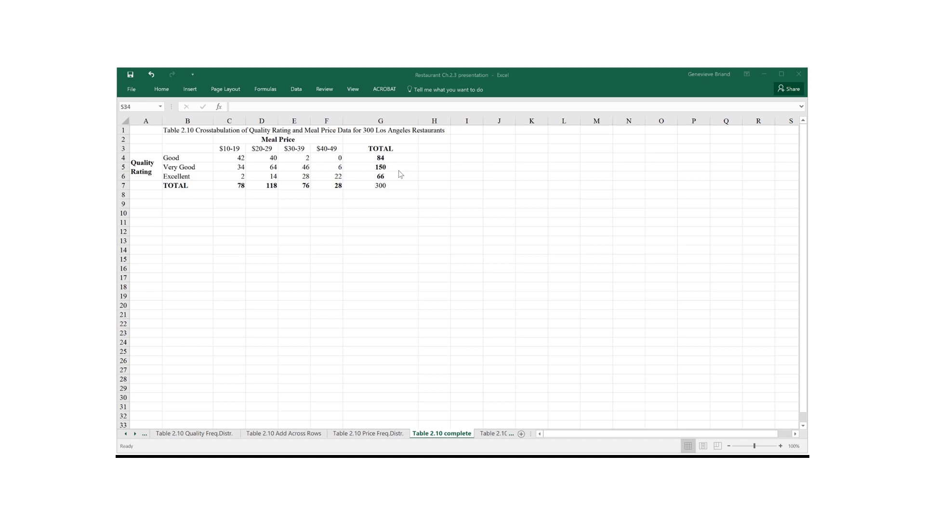
mouse_move(326, 173)
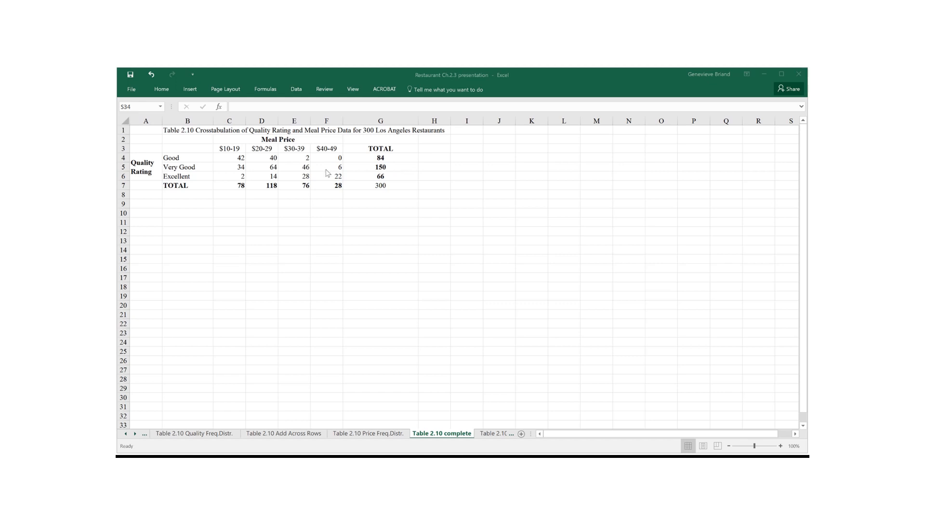
mouse_move(399, 172)
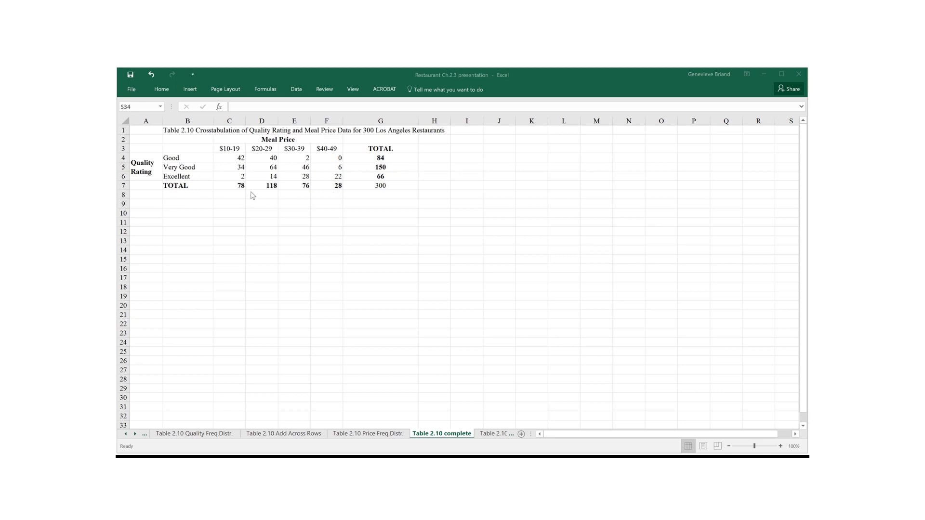
mouse_move(290, 191)
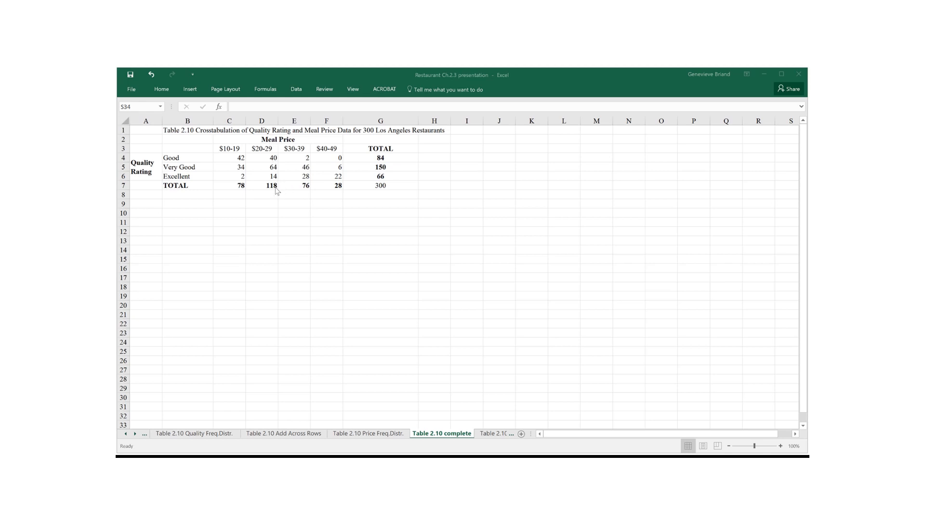
mouse_move(261, 163)
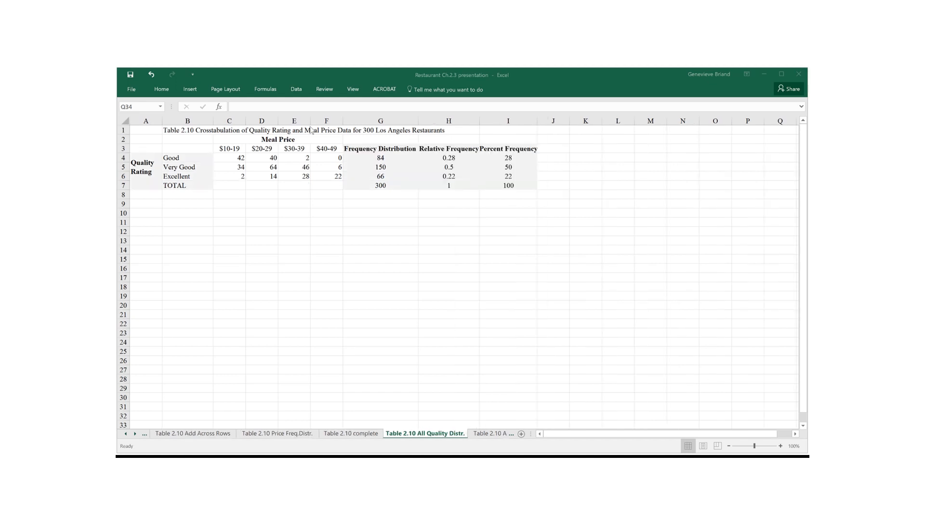
mouse_move(425, 167)
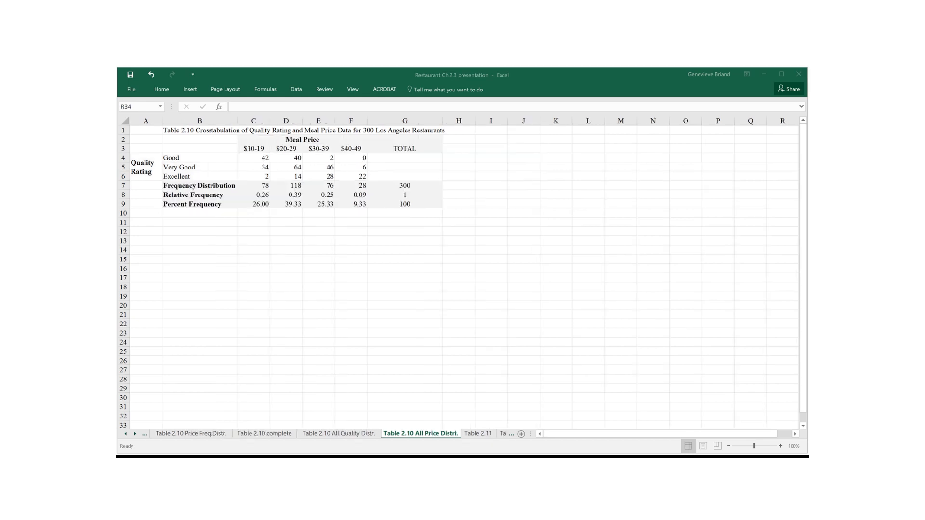
- Switch to the Table 2.11 sheet showing row percentages per quality rating
left_click(478, 433)
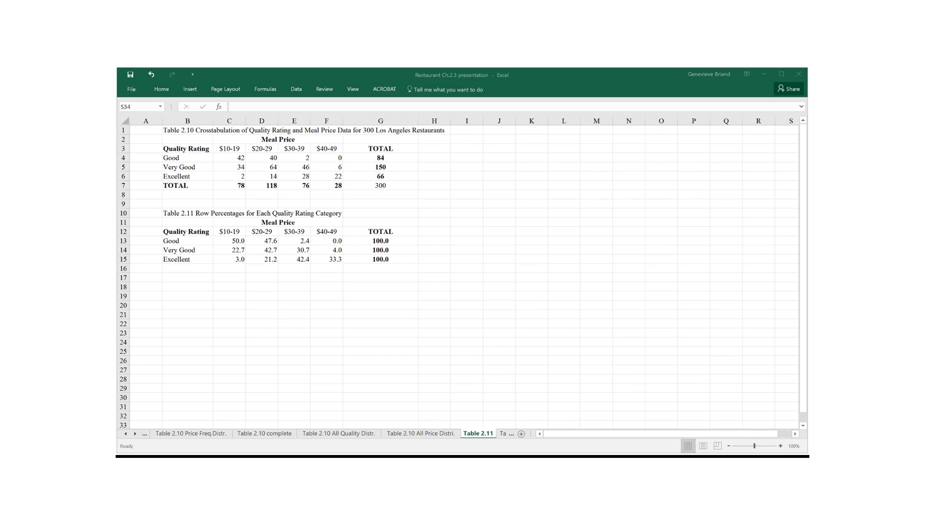
mouse_move(543, 317)
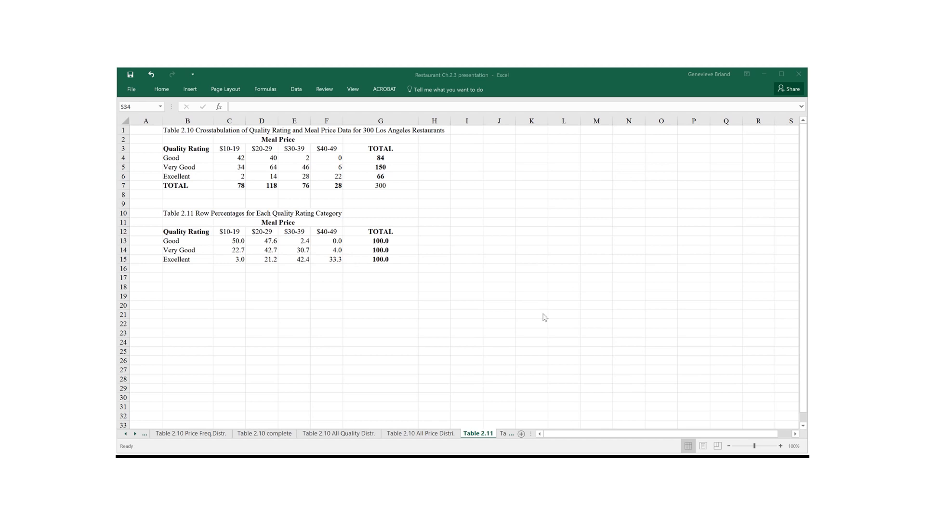
mouse_move(187, 263)
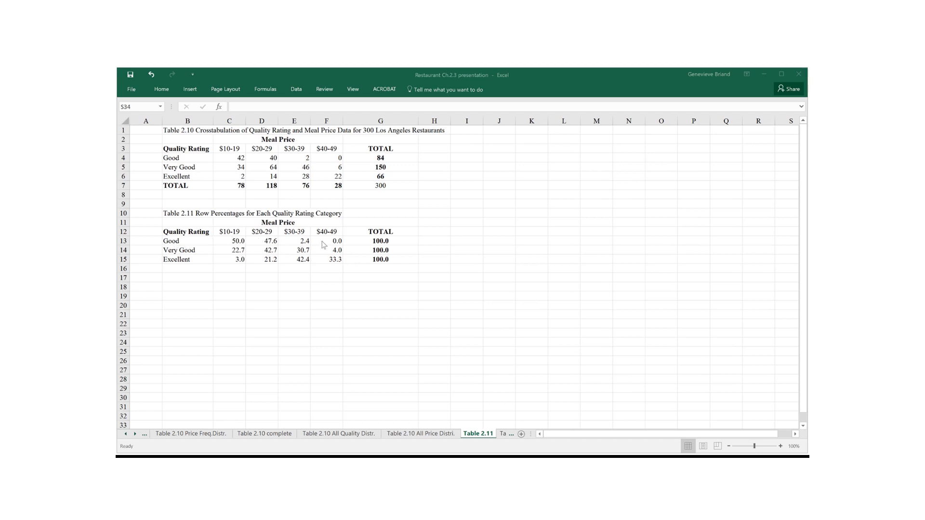
mouse_move(419, 238)
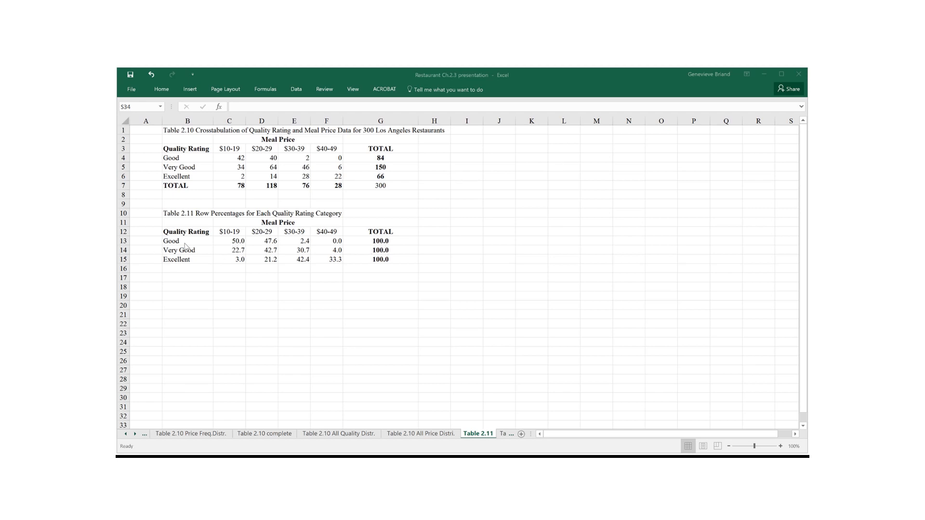
mouse_move(218, 243)
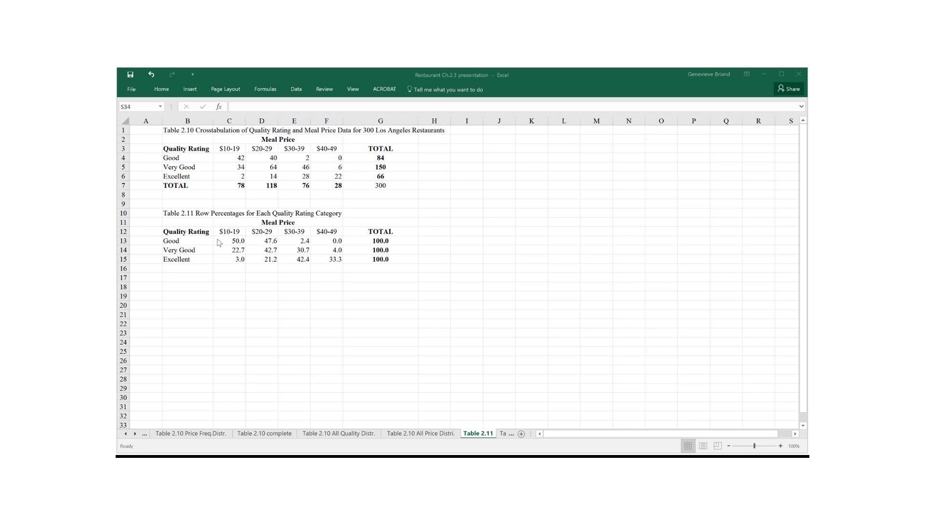
mouse_move(223, 243)
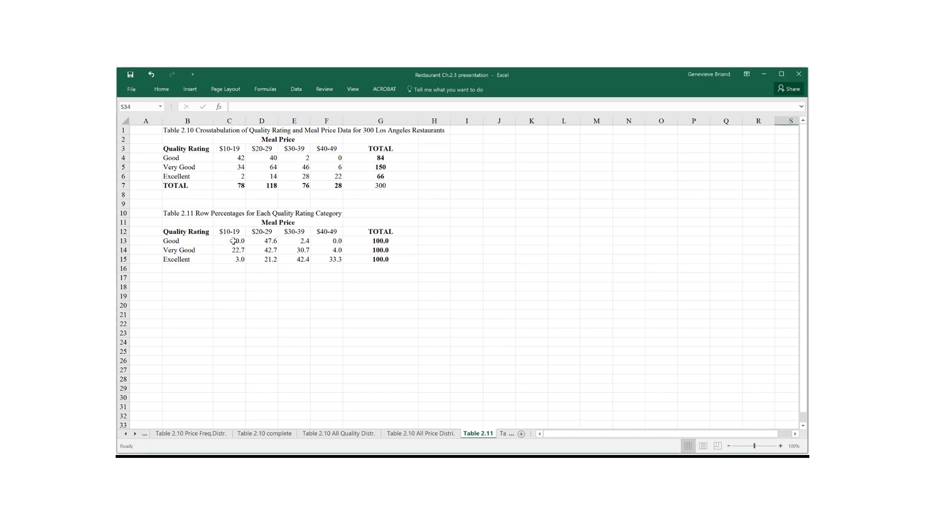
- Compare the Good $10-19 row-percentage formula in C13 with its count formula in C4
left_click(229, 241)
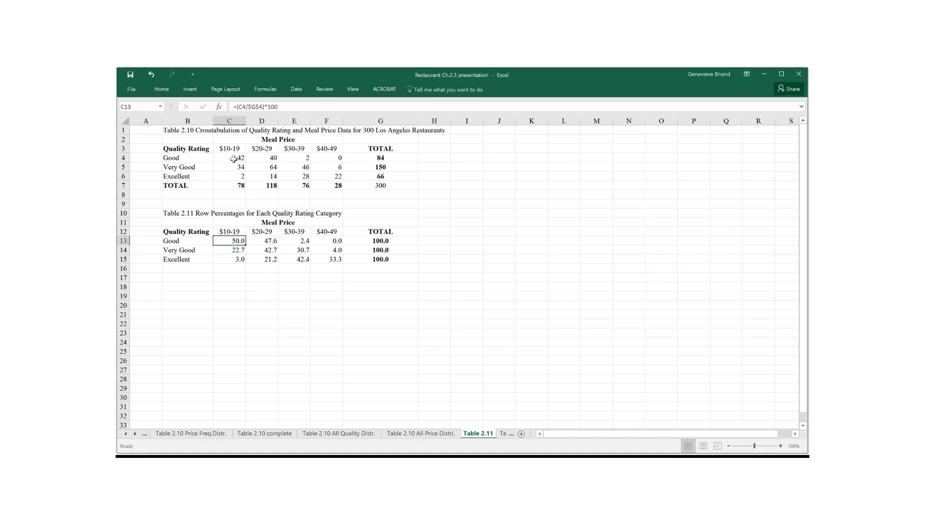
left_click(230, 158)
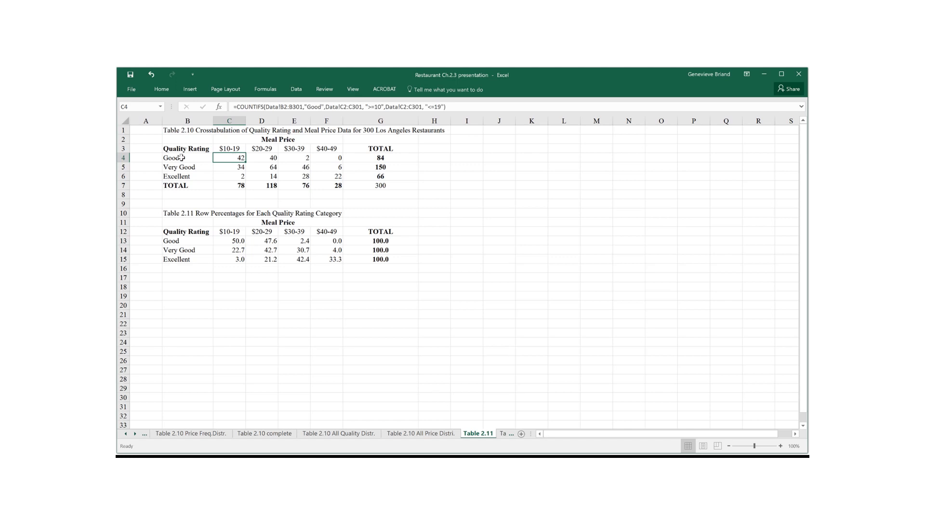
mouse_move(214, 160)
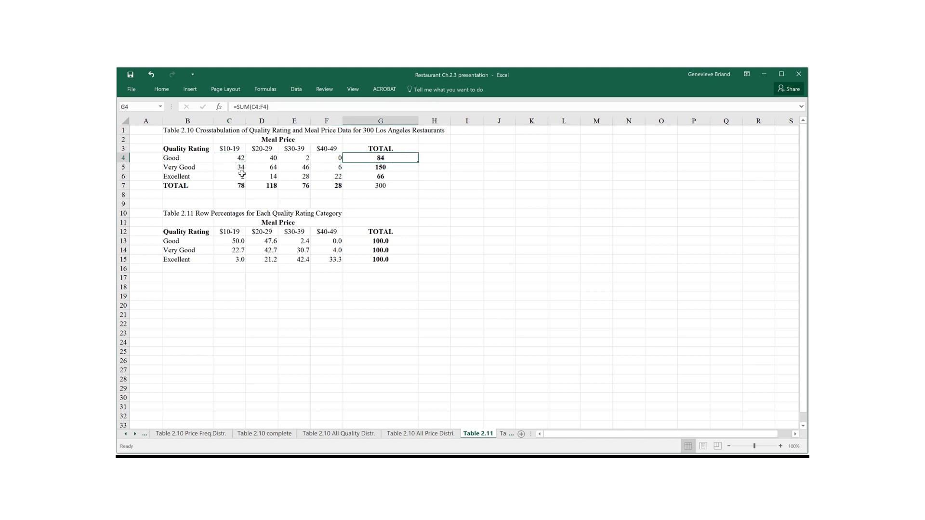
left_click(230, 158)
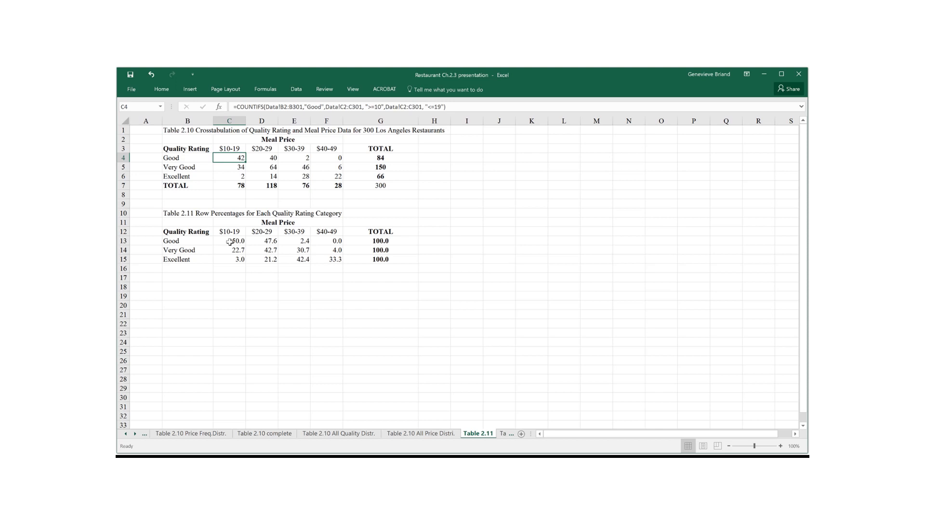
left_click(230, 241)
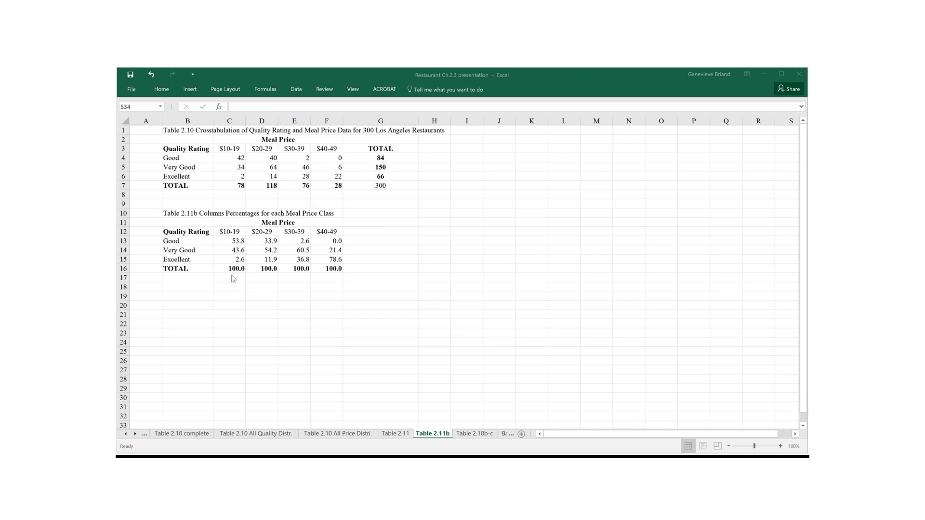
mouse_move(240, 222)
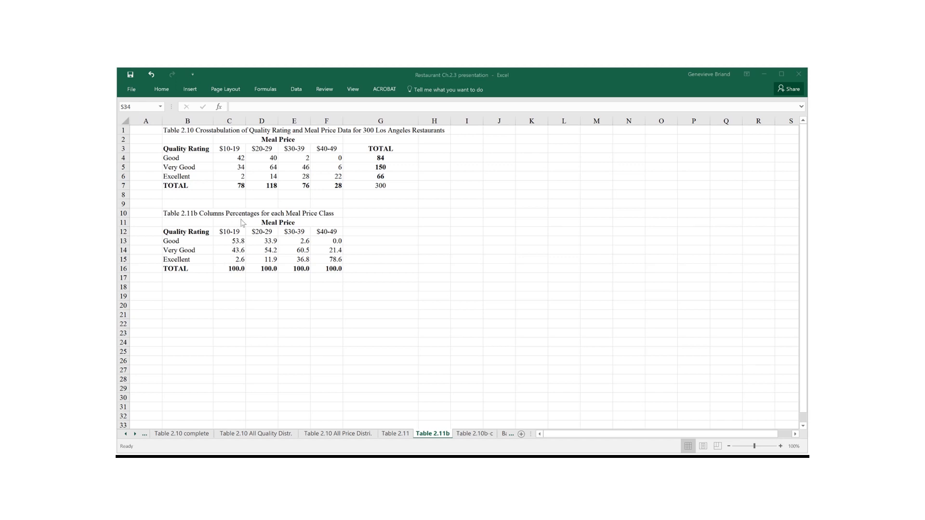
mouse_move(239, 250)
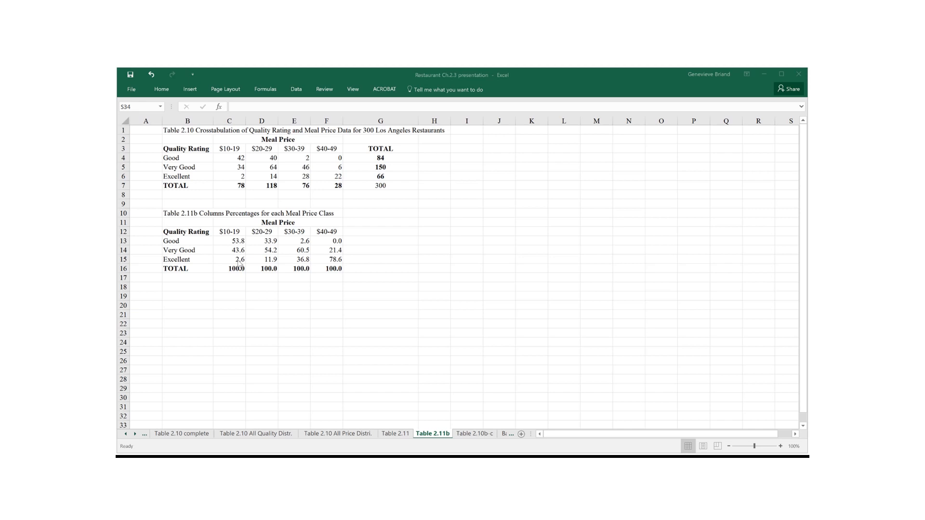
- Check the Excellent $10-19 column-percentage formula, then view the Table 2.10b-c sheet
left_click(228, 259)
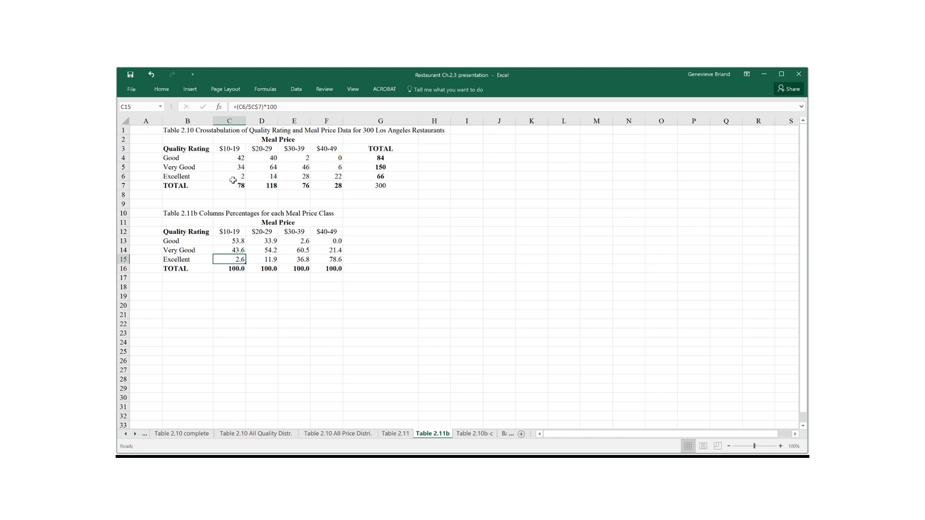
mouse_move(387, 177)
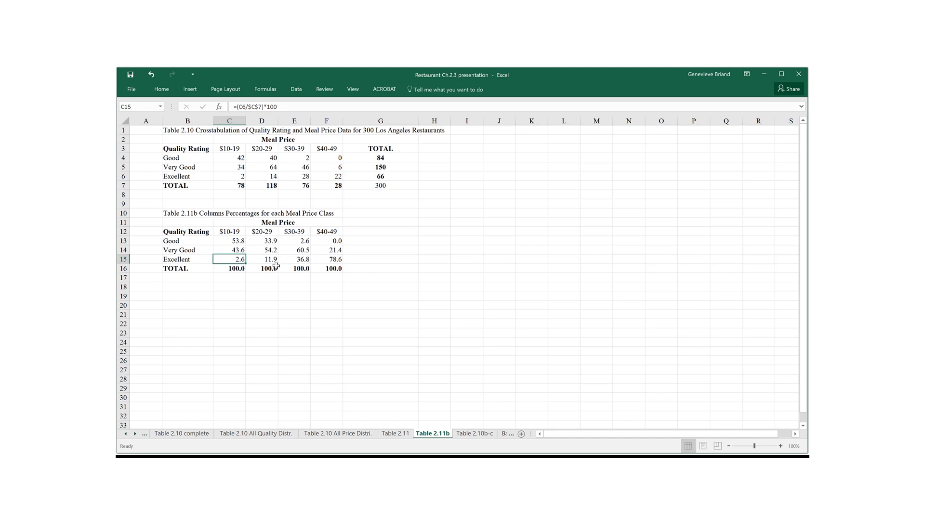
mouse_move(247, 183)
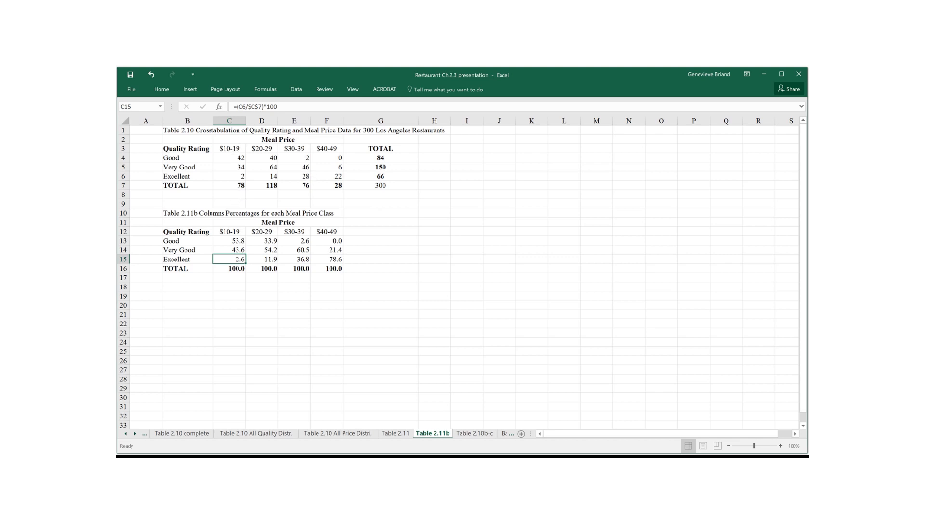
left_click(474, 433)
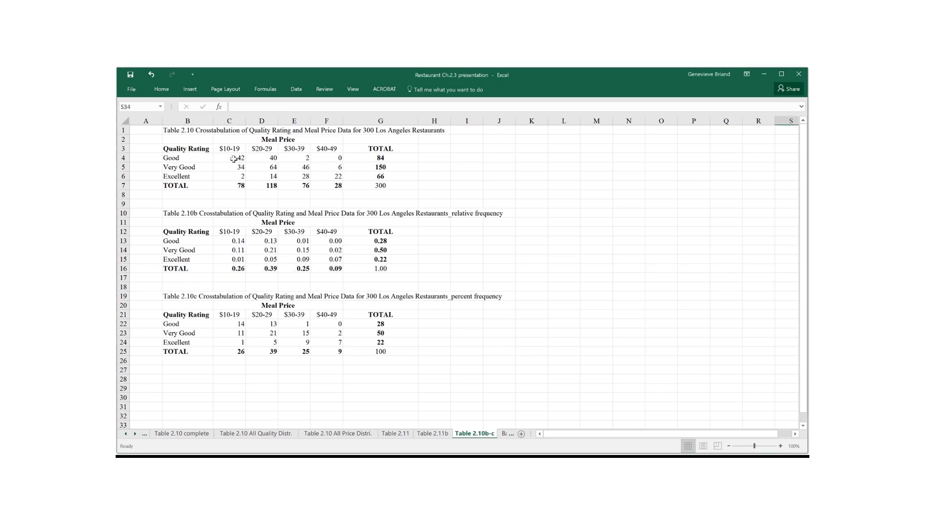
left_click(229, 158)
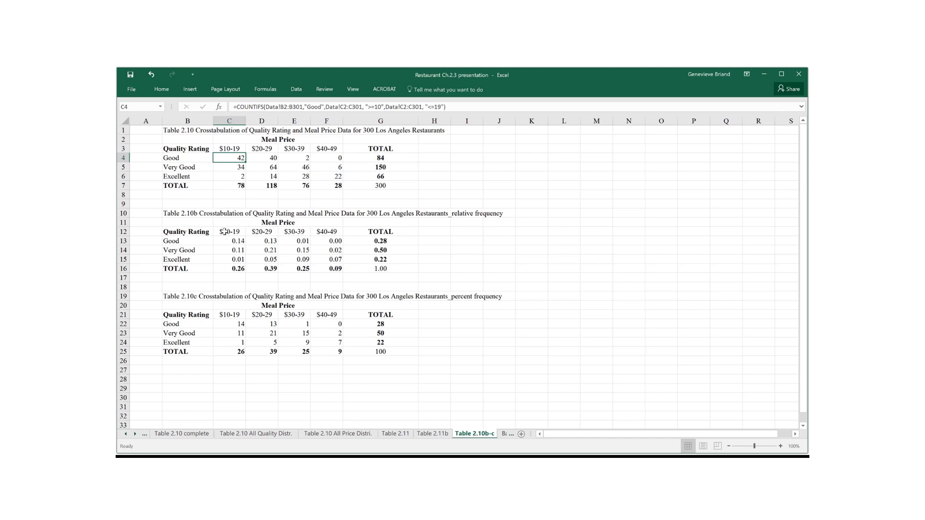
left_click(229, 241)
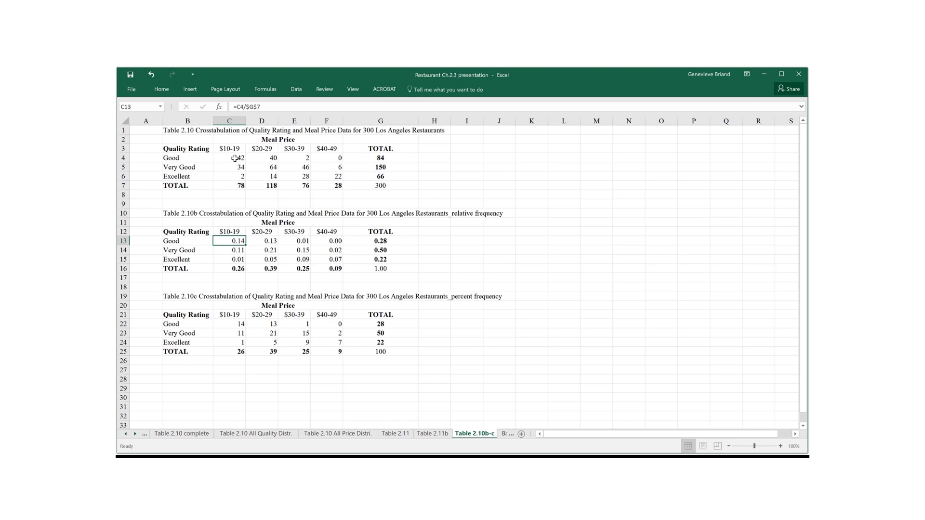
mouse_move(499, 226)
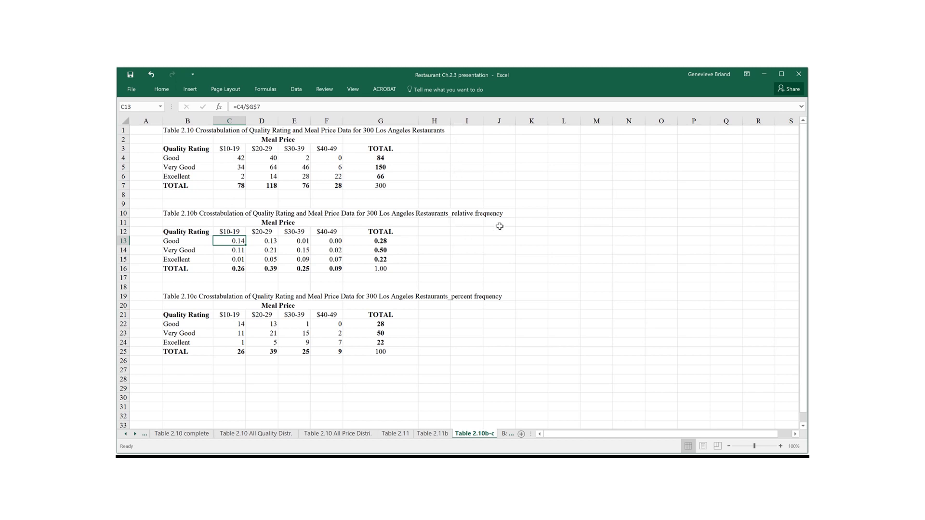
left_click(230, 324)
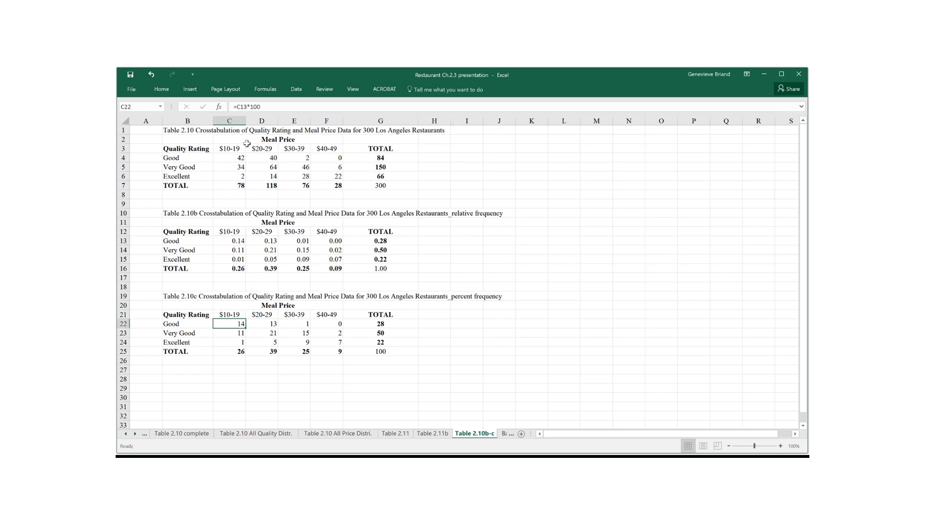
left_click(229, 158)
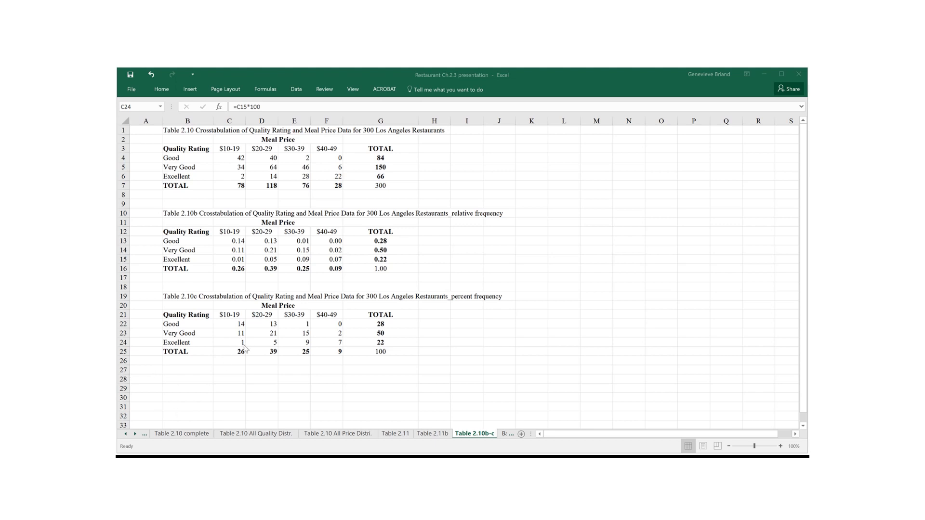
mouse_move(232, 350)
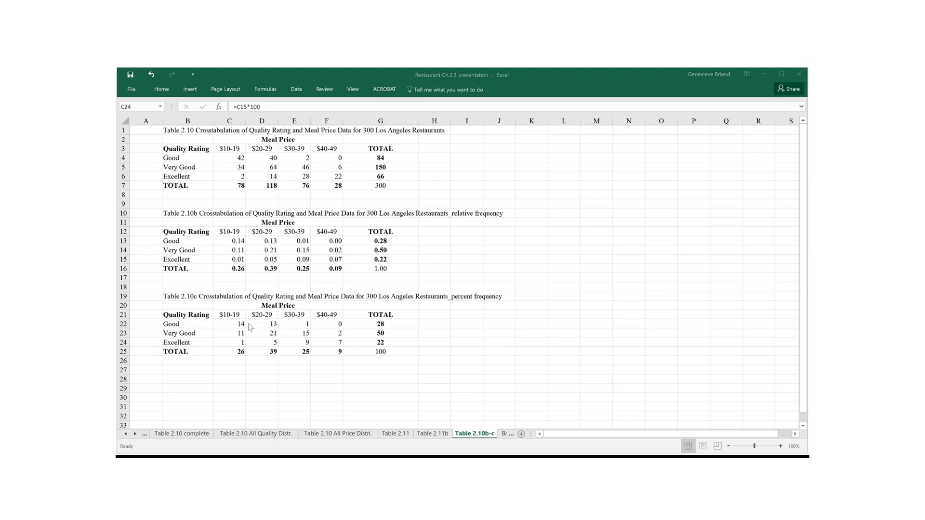
mouse_move(241, 322)
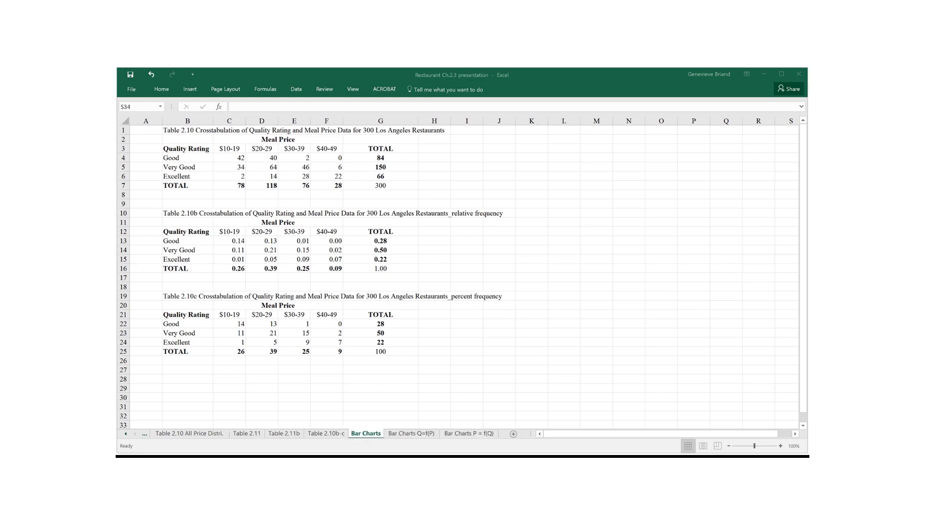
mouse_move(499, 157)
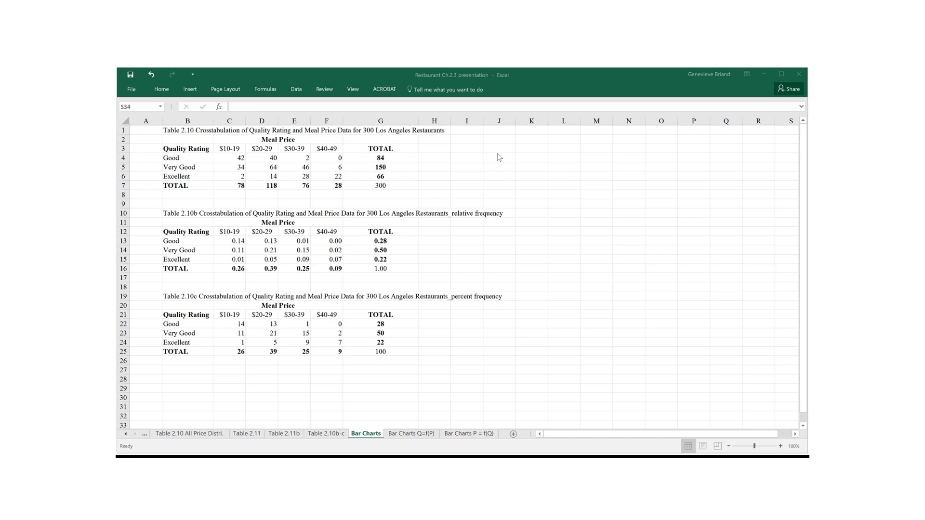
mouse_move(200, 171)
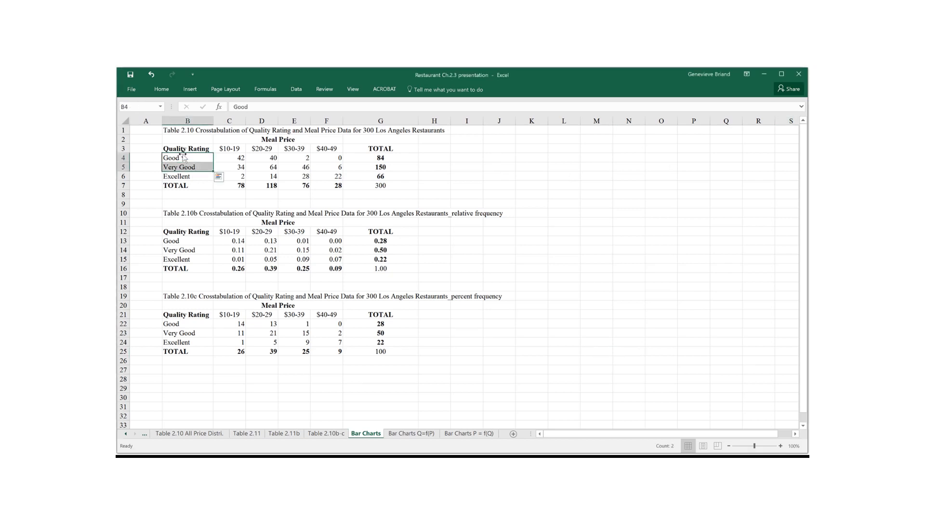
- Chart the B3:F6 counts as a 2-D clustered column chart, then view Bar Charts Q=f(P)
left_click_drag(187, 147, 338, 176)
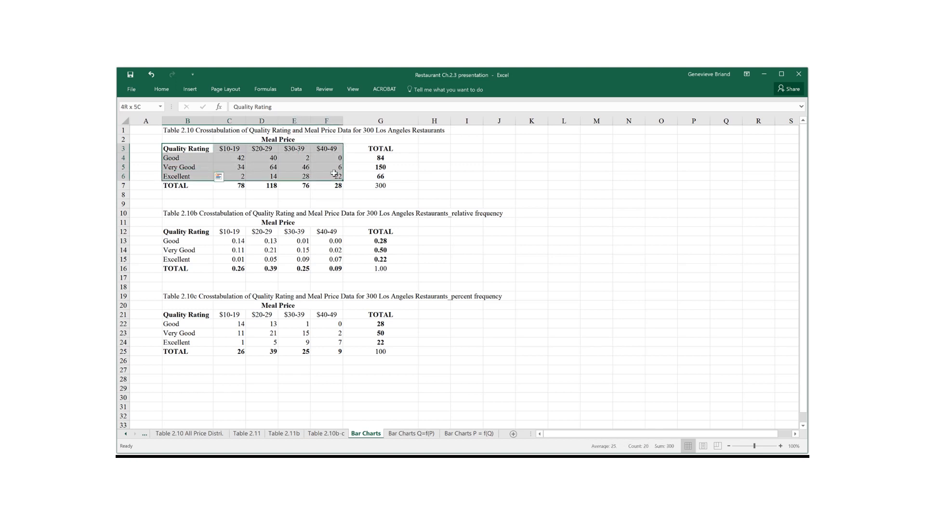
left_click(190, 89)
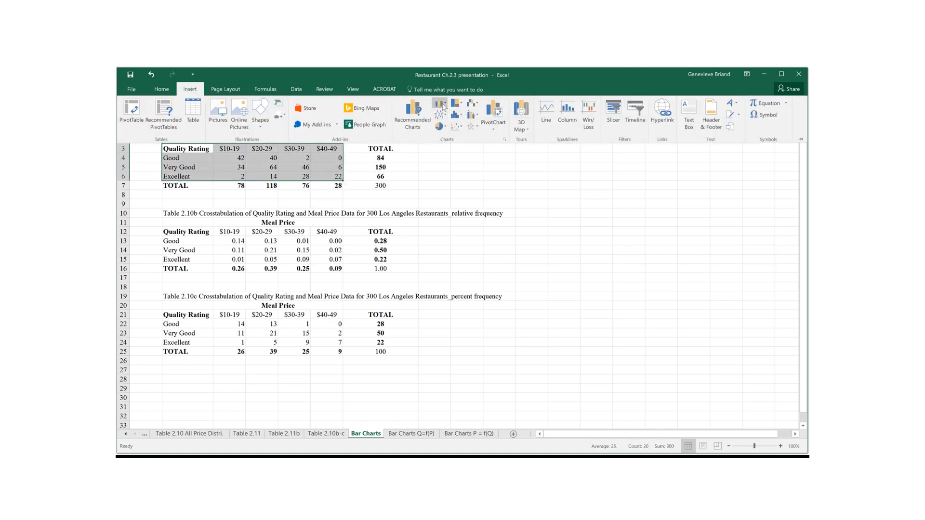
left_click(440, 105)
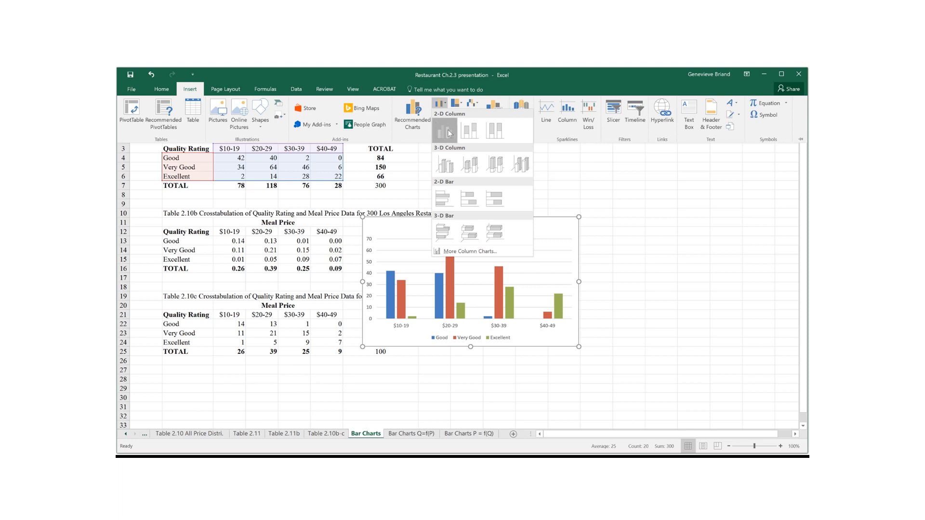
left_click(444, 131)
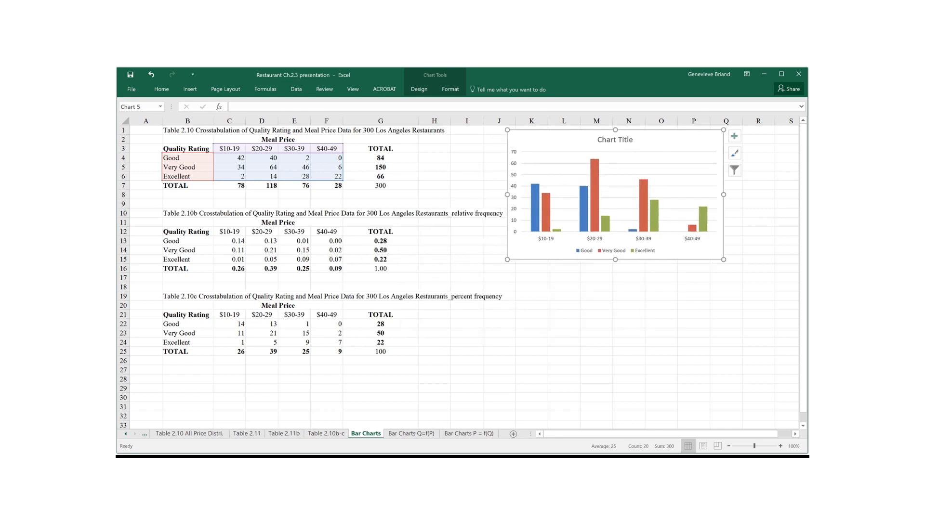
left_click(411, 434)
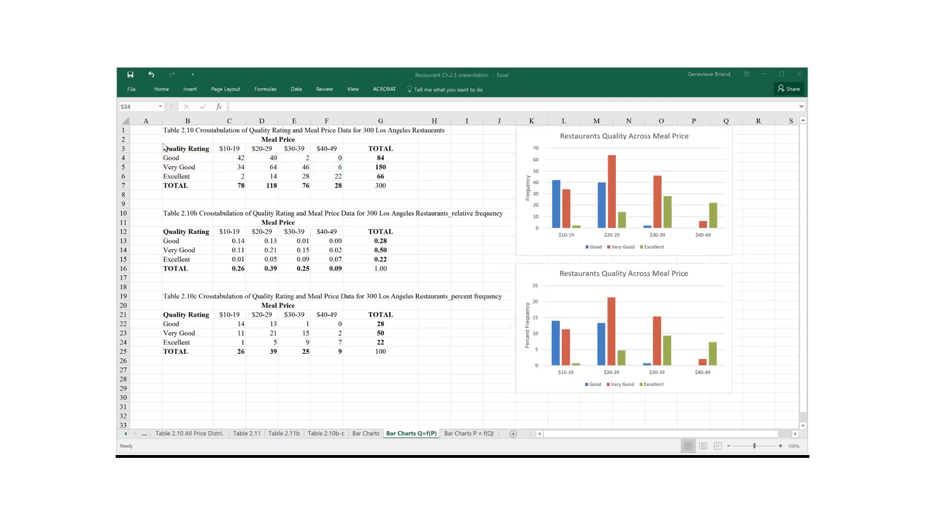
mouse_move(538, 207)
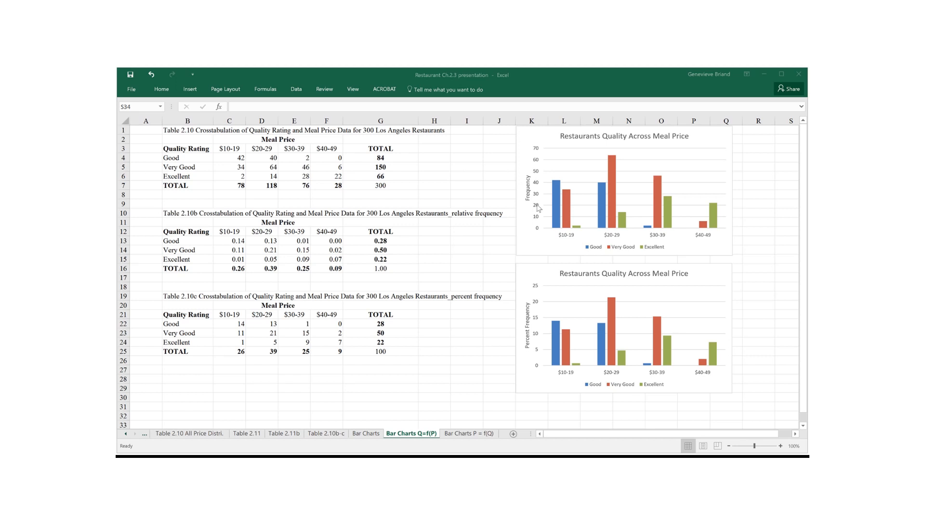
mouse_move(257, 350)
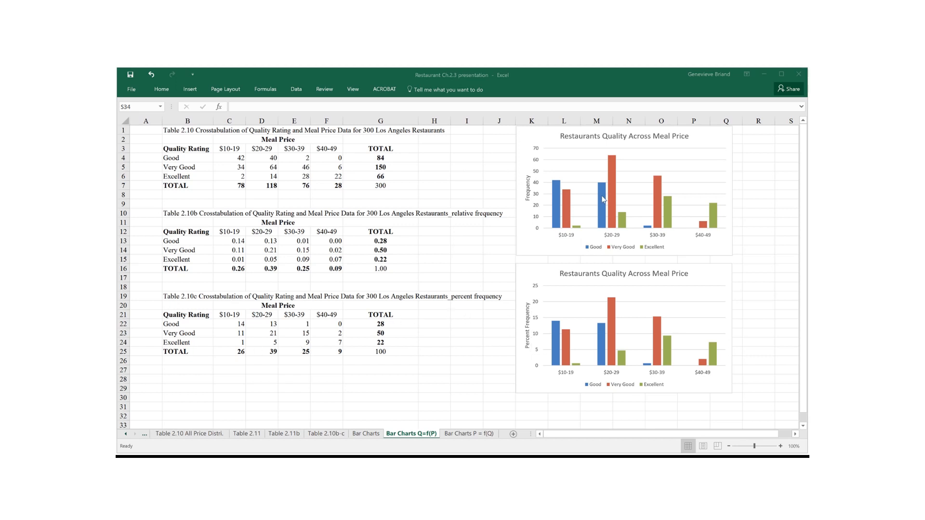
mouse_move(696, 145)
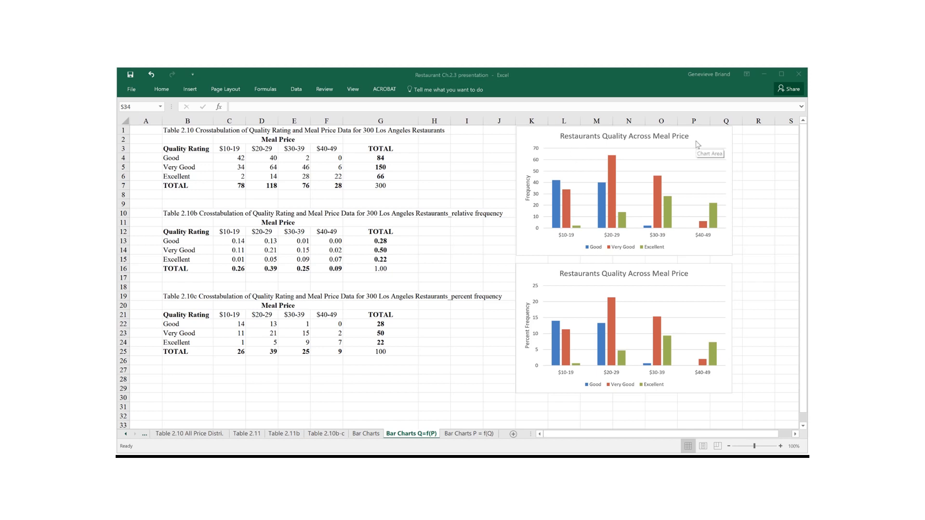
mouse_move(705, 142)
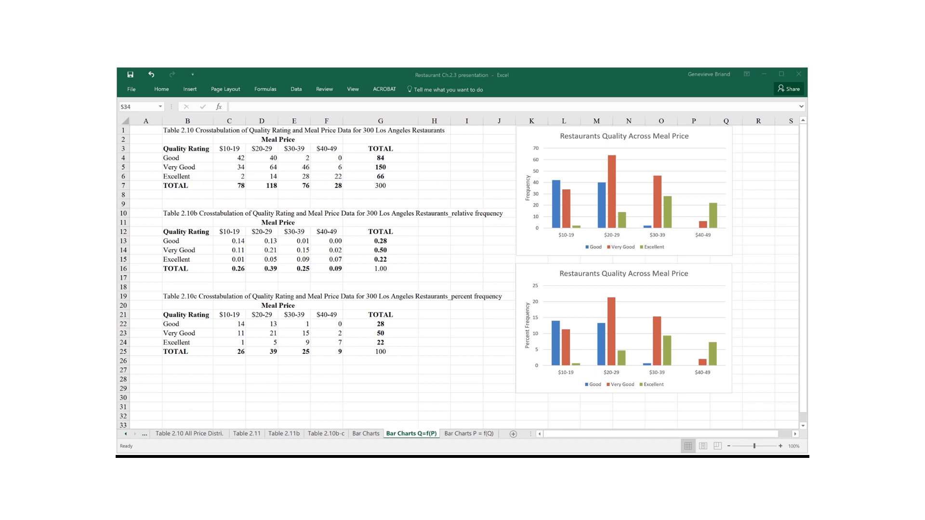
mouse_move(709, 144)
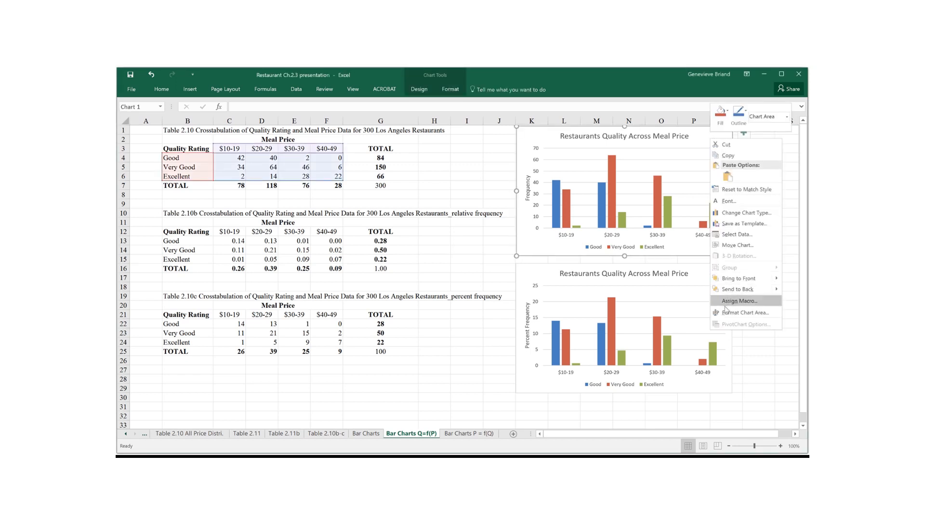
mouse_move(737, 234)
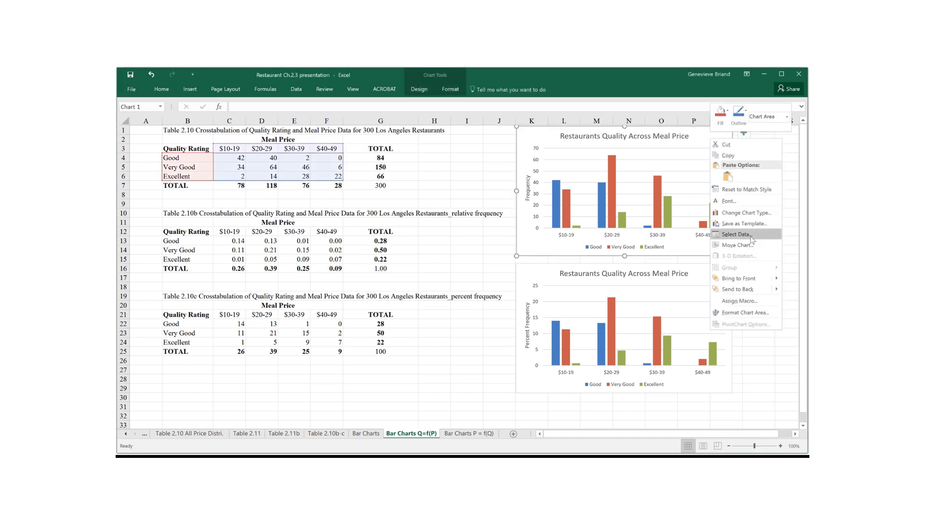
- Switch the chart's rows and columns, then view the Bar Charts P = f(Q) sheet
left_click(734, 234)
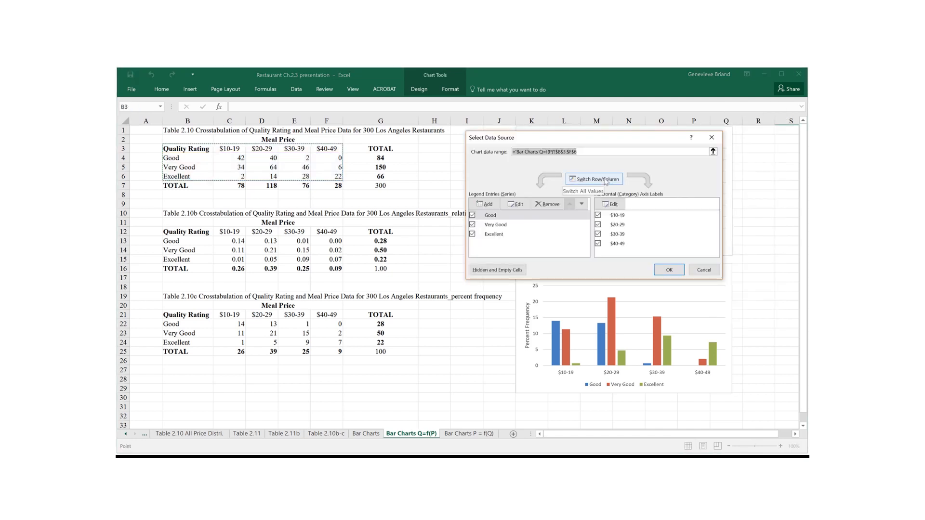
left_click(593, 179)
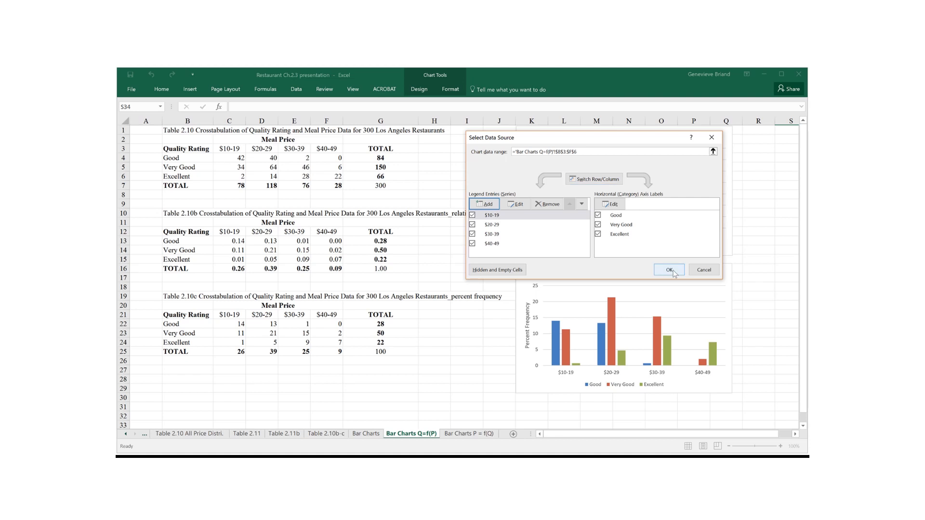
left_click(668, 269)
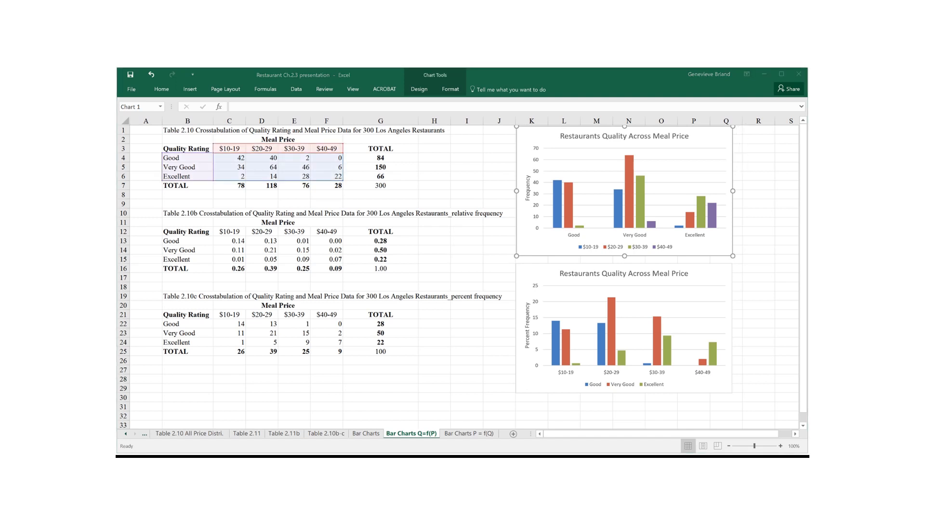
left_click(468, 434)
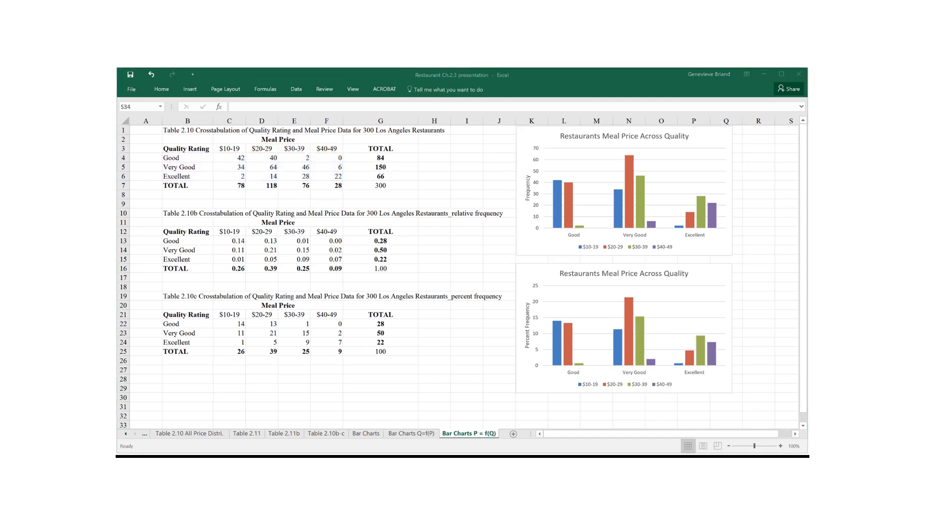